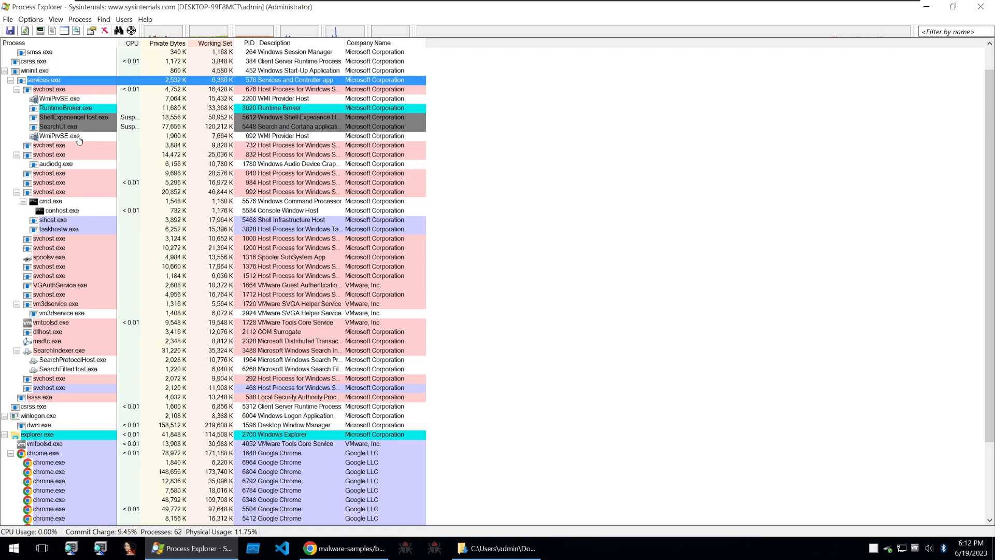
{"action": "mouse_move", "coordinate": [104, 258]}
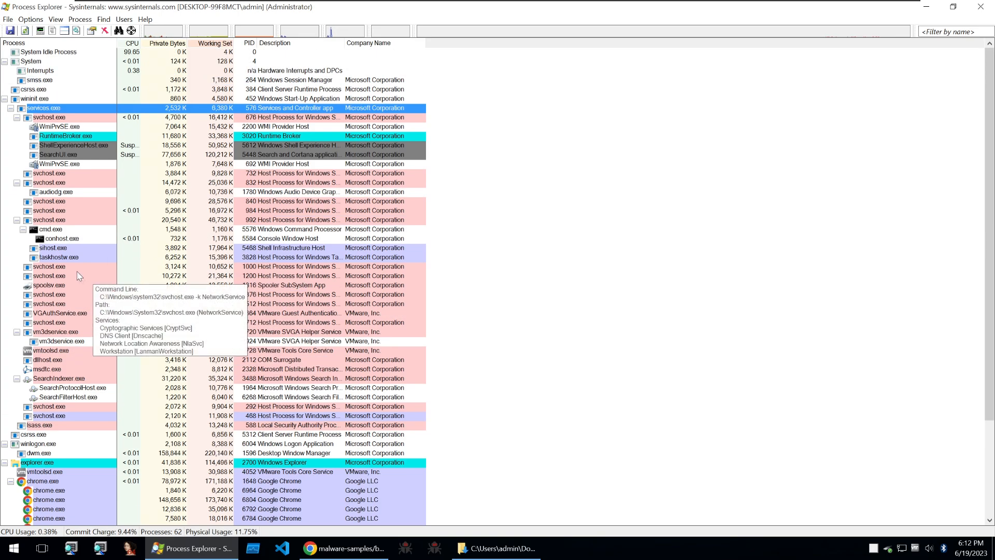
{"action": "mouse_move", "coordinate": [67, 204]}
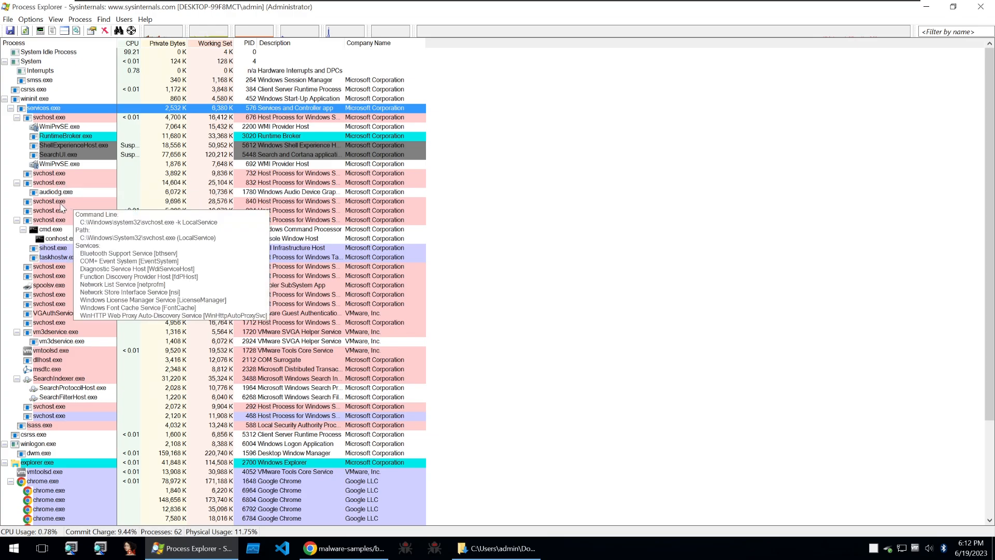
{"action": "mouse_move", "coordinate": [71, 60]}
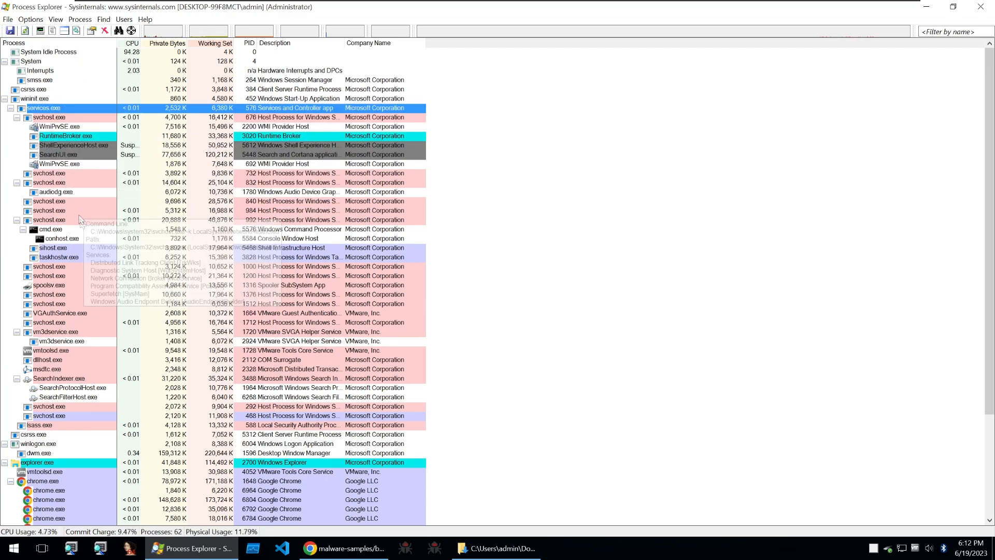
- Scroll the process tree down until malware.exe comes into view
{"action": "scroll", "scroll_direction": "down", "scroll_amount": 3}
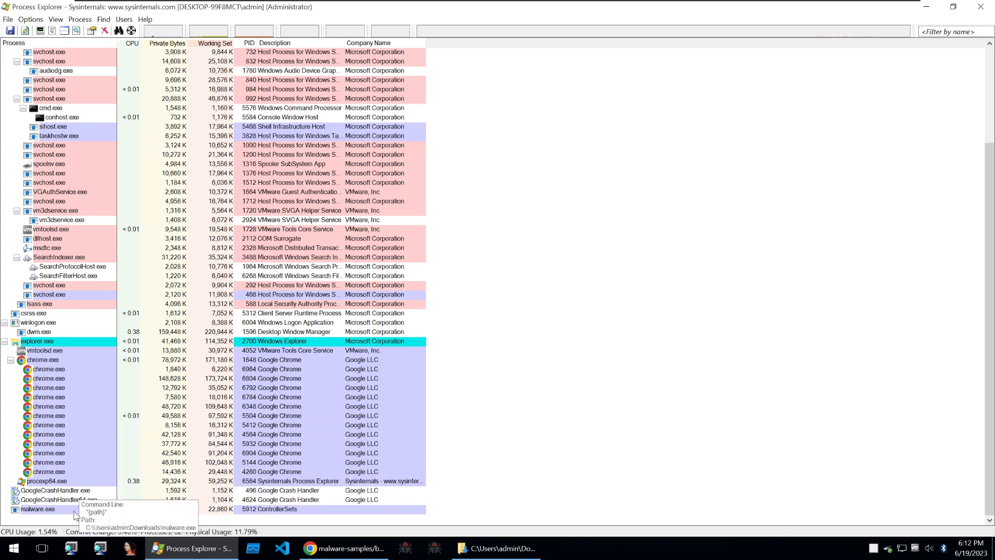
- Check malware.exe against VirusTotal, agreeing to the terms of service and dismissing the notice
{"action": "left_click", "coordinate": [38, 508]}
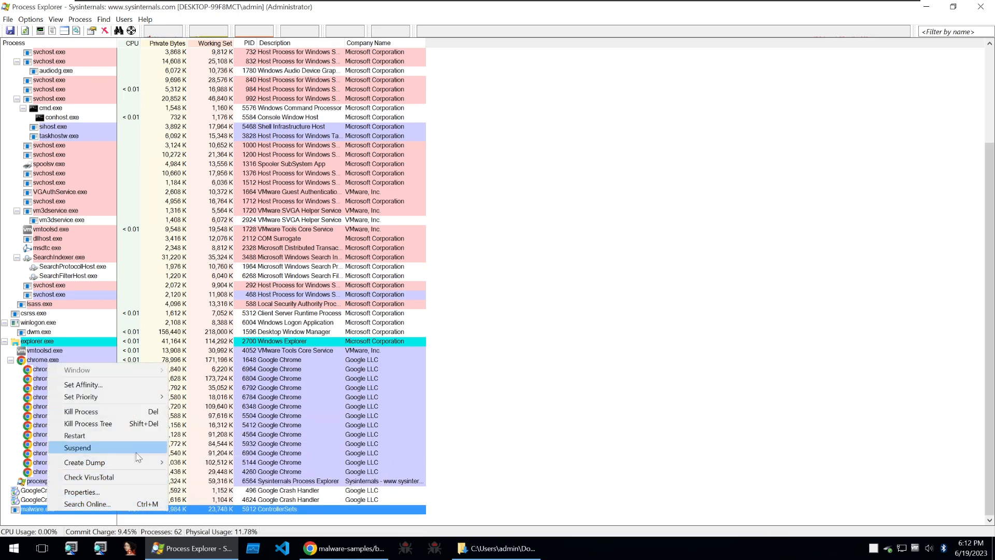
{"action": "left_click", "coordinate": [88, 477]}
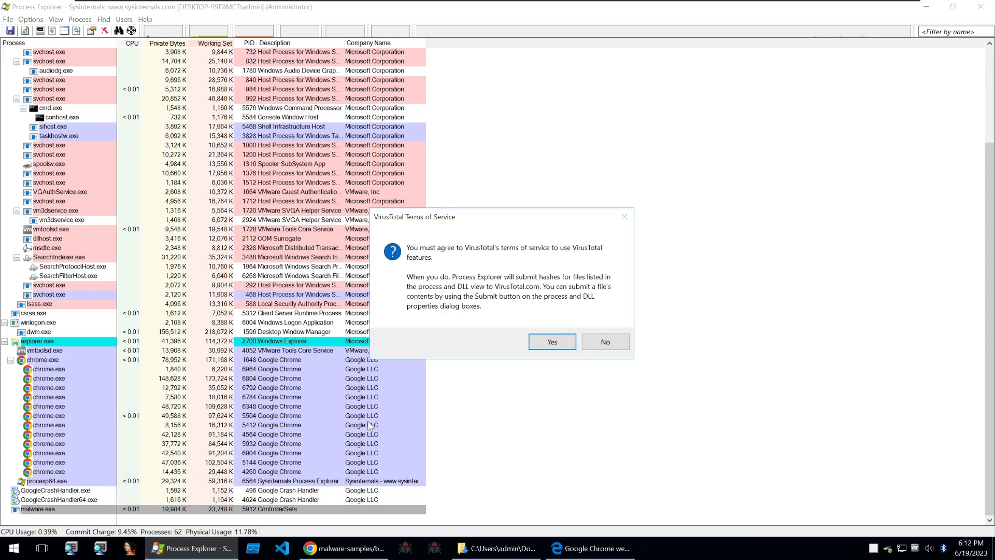
{"action": "left_click", "coordinate": [551, 341]}
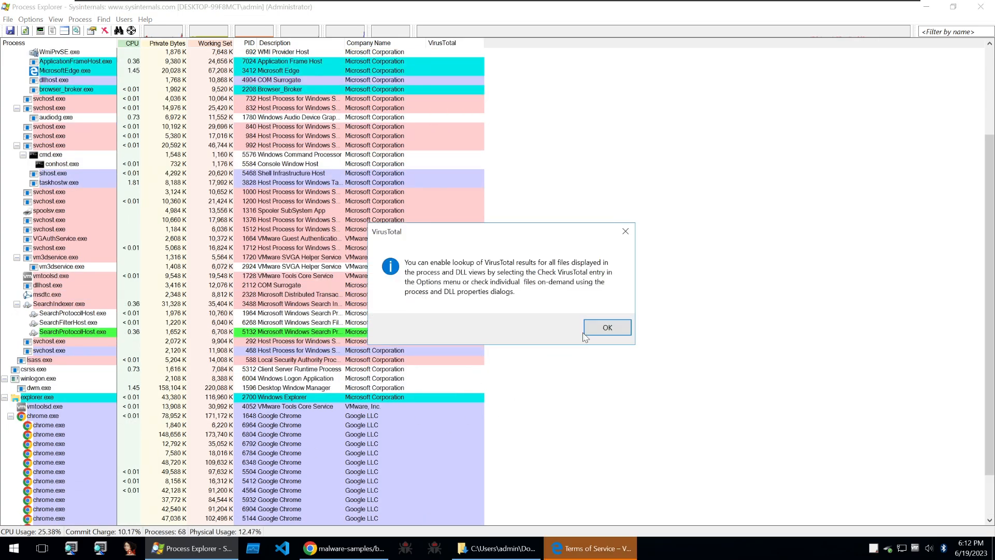
{"action": "left_click", "coordinate": [606, 327]}
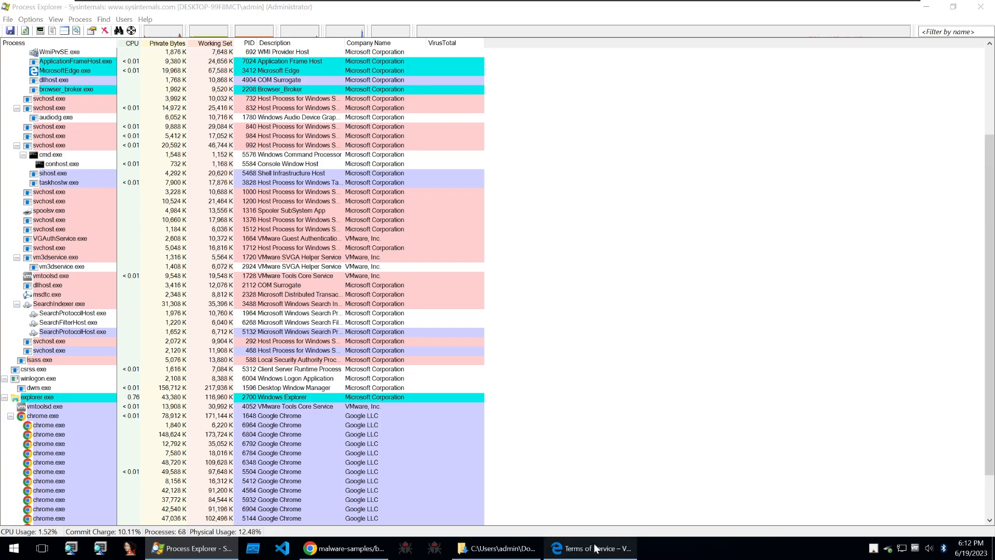
- Close the terms-of-service Edge window and follow the 59/75 link to malware.exe's VirusTotal report
{"action": "left_click", "coordinate": [593, 548]}
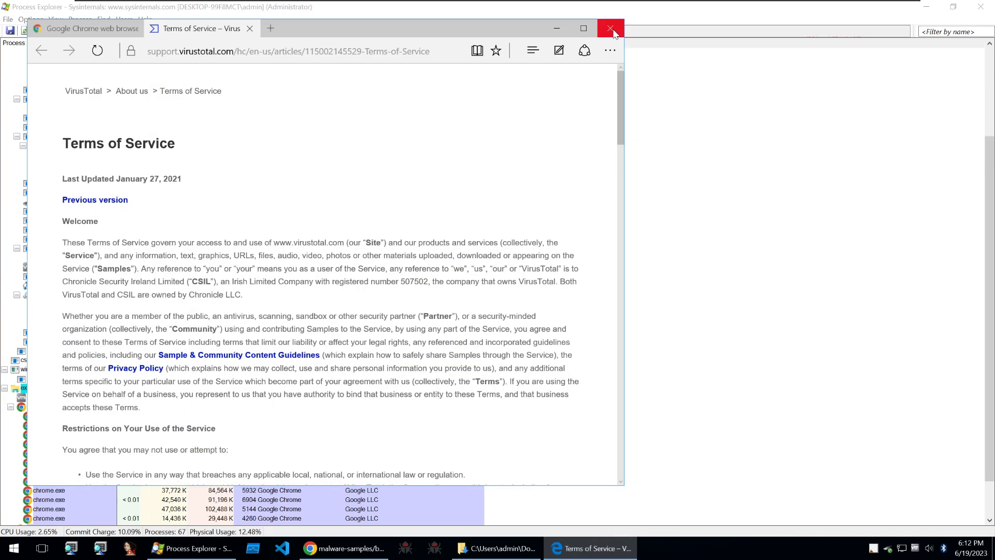
{"action": "left_click", "coordinate": [610, 28]}
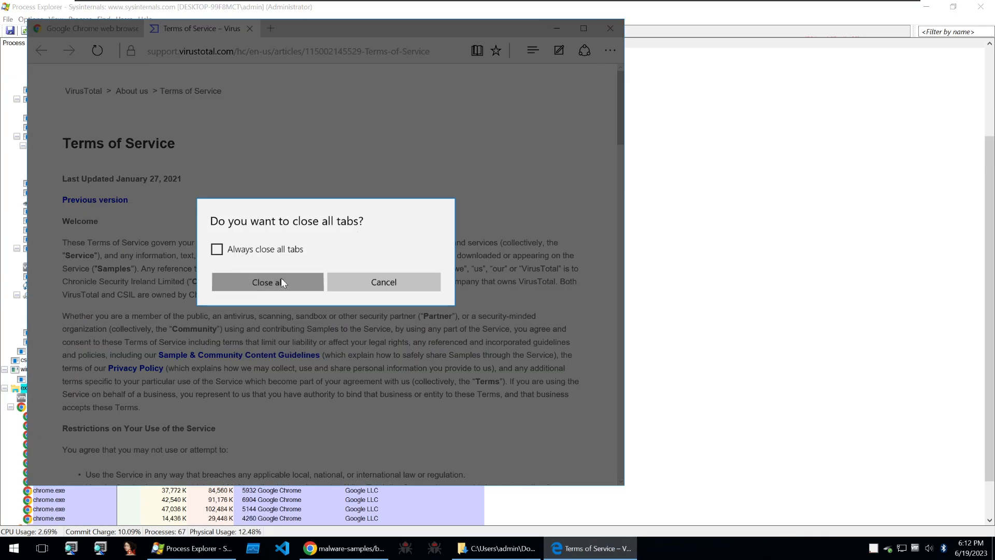
{"action": "left_click", "coordinate": [267, 282]}
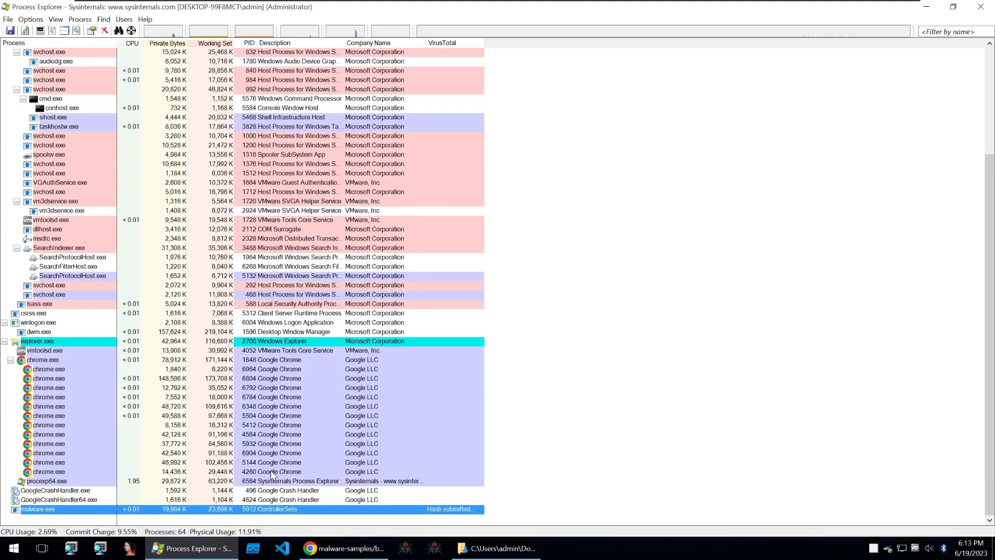
{"action": "mouse_move", "coordinate": [403, 475]}
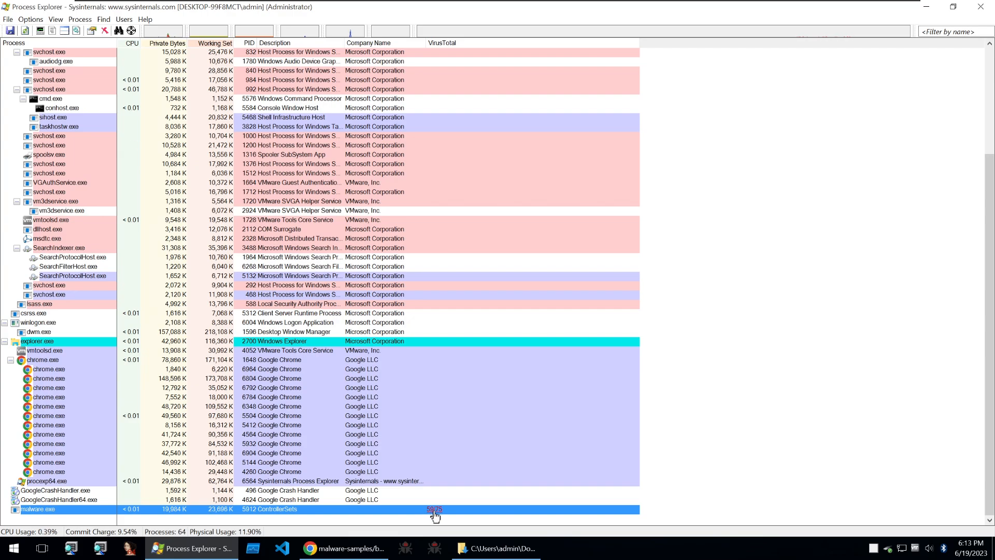
{"action": "left_click", "coordinate": [435, 512]}
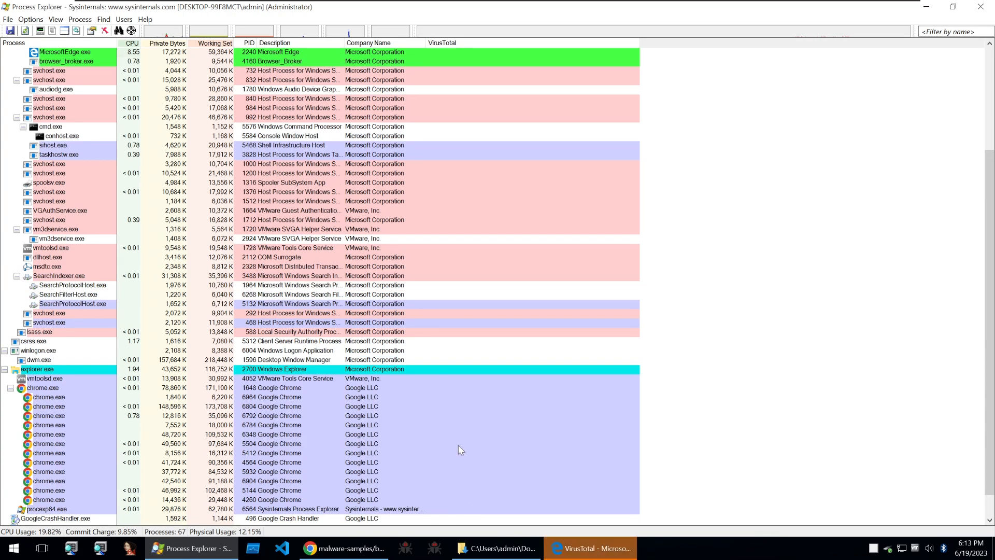
- Show malware.exe's properties and verify its image, revealing no signature present
{"action": "right_click", "coordinate": [38, 509]}
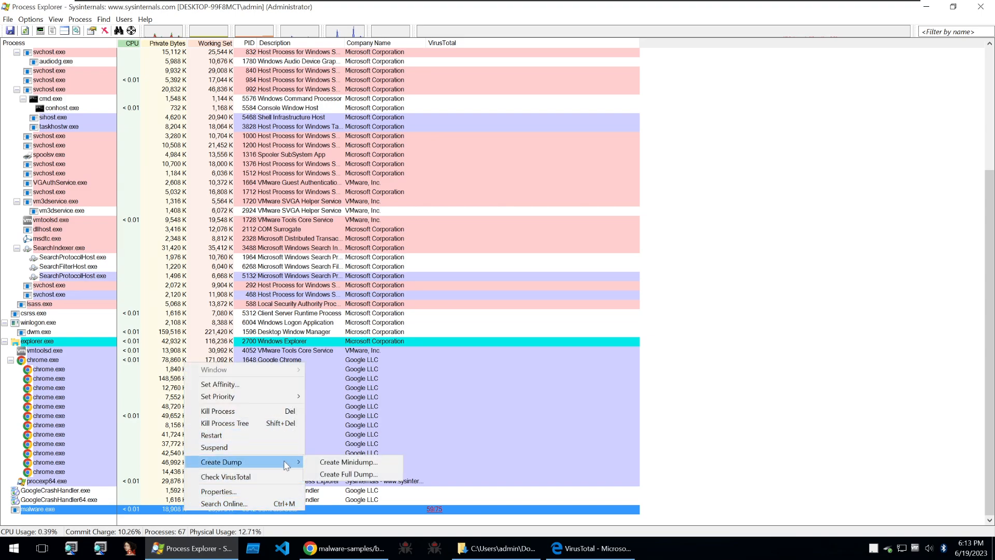
{"action": "left_click", "coordinate": [218, 491]}
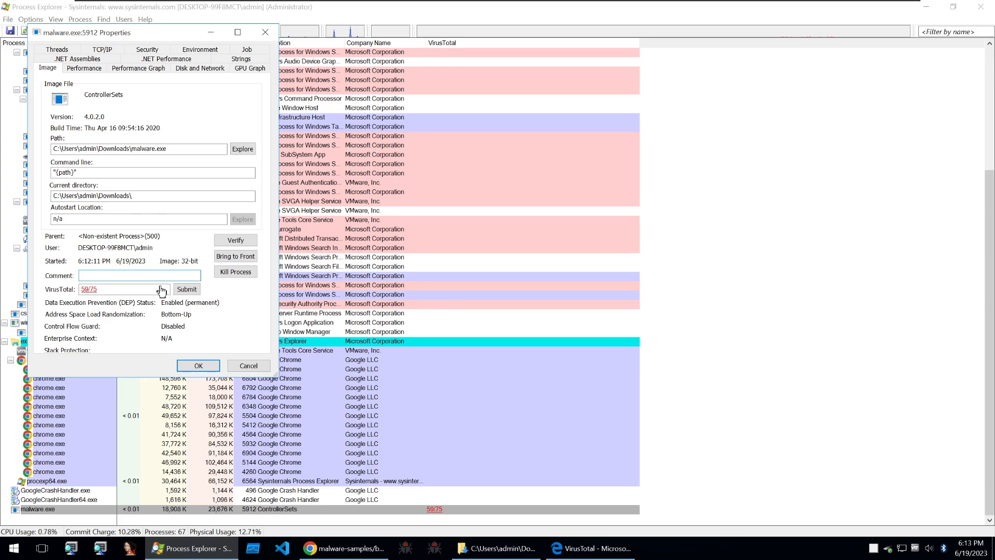
{"action": "left_click", "coordinate": [234, 240]}
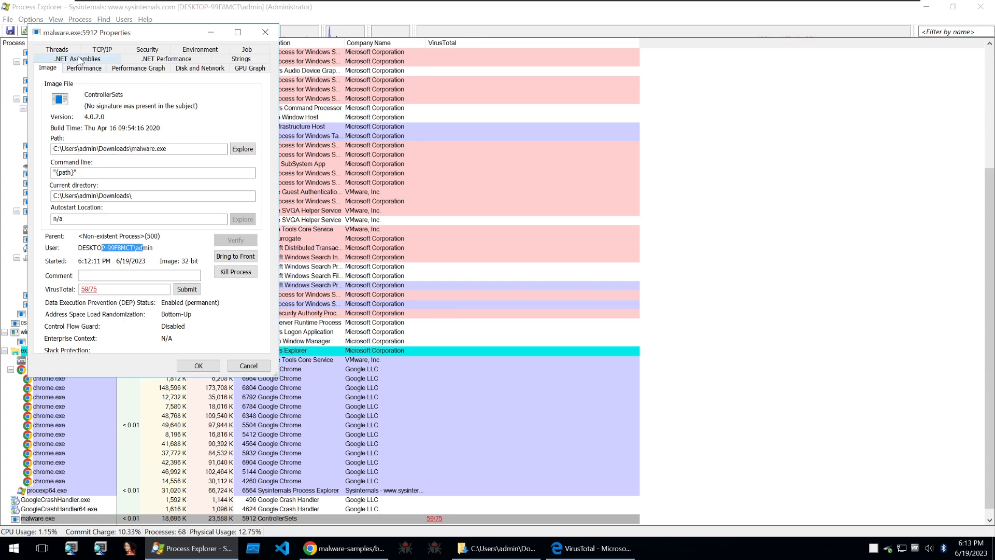
- Review malware.exe's threads, its job, and its disk and network I/O (389 reads, no network traffic)
{"action": "left_click", "coordinate": [57, 68]}
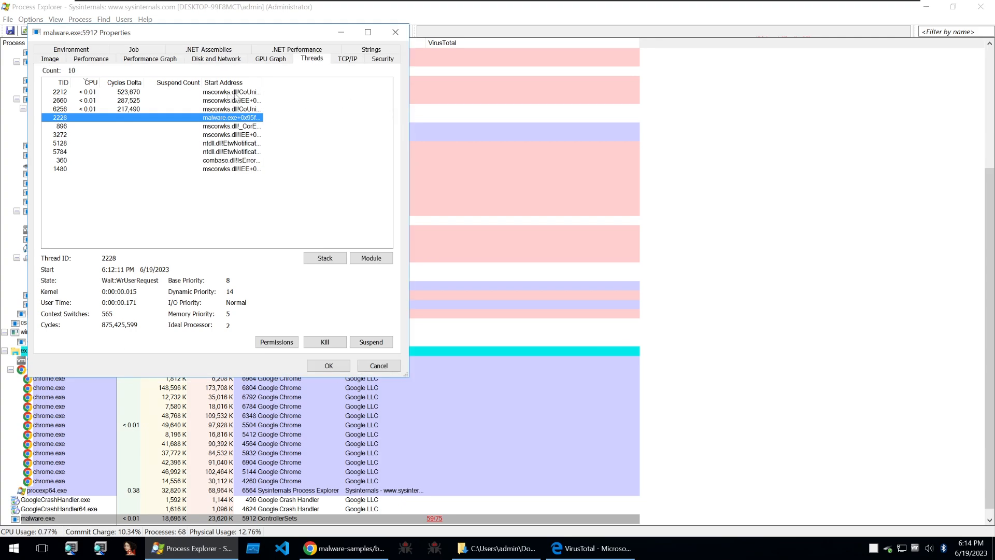
{"action": "left_click", "coordinate": [133, 58]}
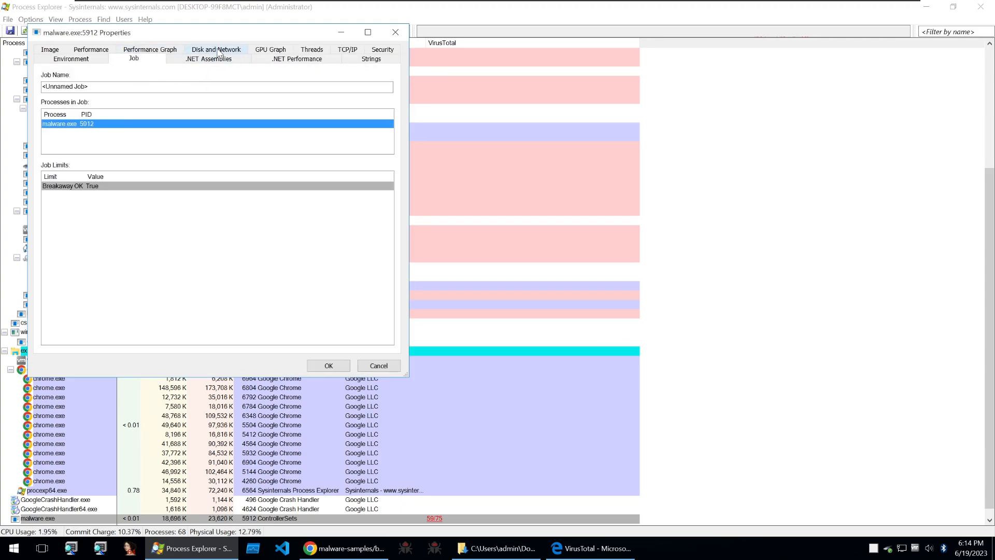
{"action": "left_click", "coordinate": [215, 50]}
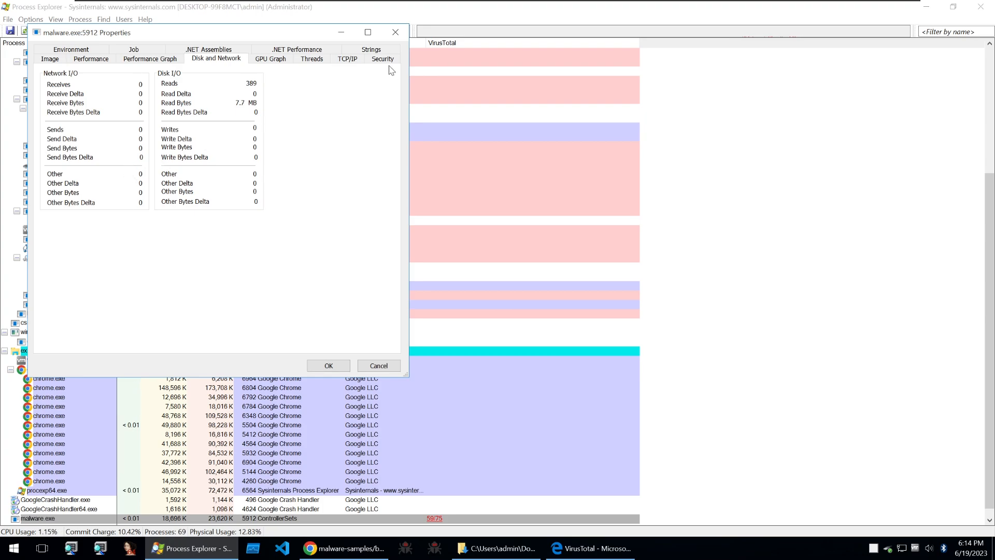
- Review malware.exe's security token and its printable strings from image and memory
{"action": "left_click", "coordinate": [382, 59]}
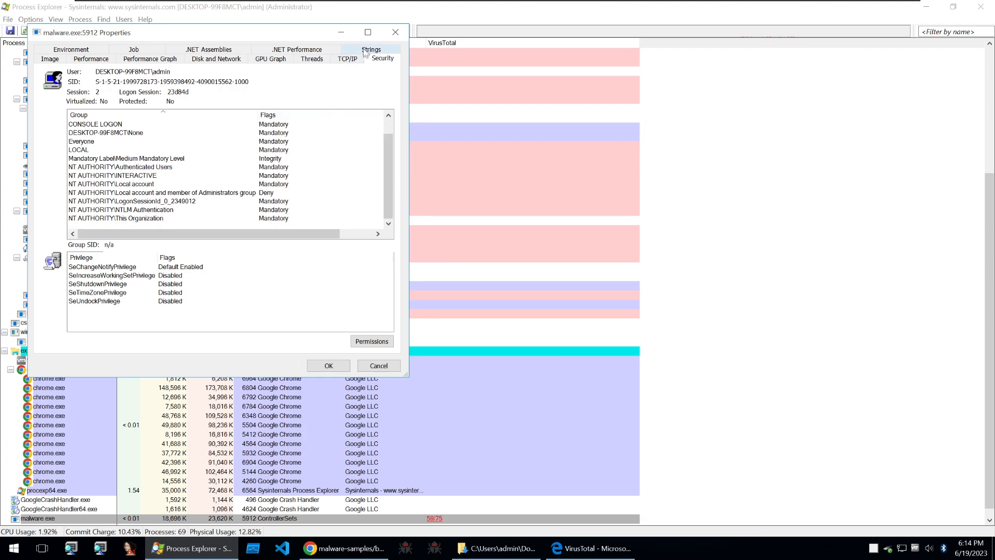
{"action": "left_click", "coordinate": [371, 50]}
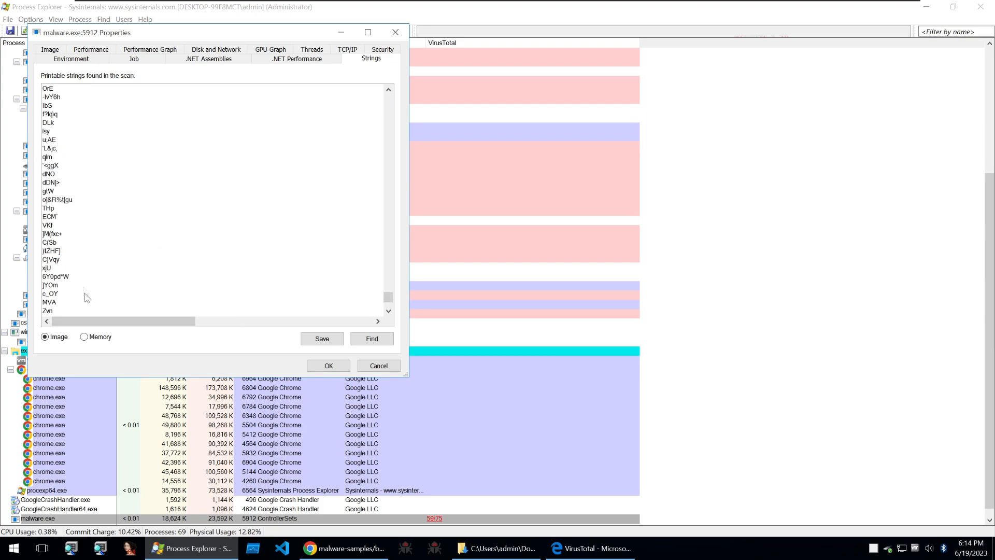
{"action": "left_click", "coordinate": [84, 336]}
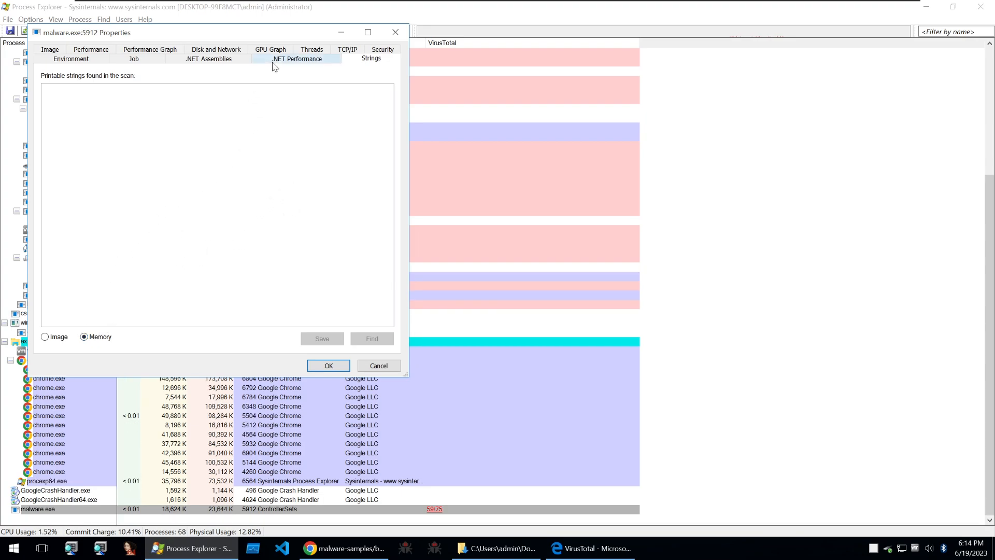
{"action": "left_click", "coordinate": [208, 59]}
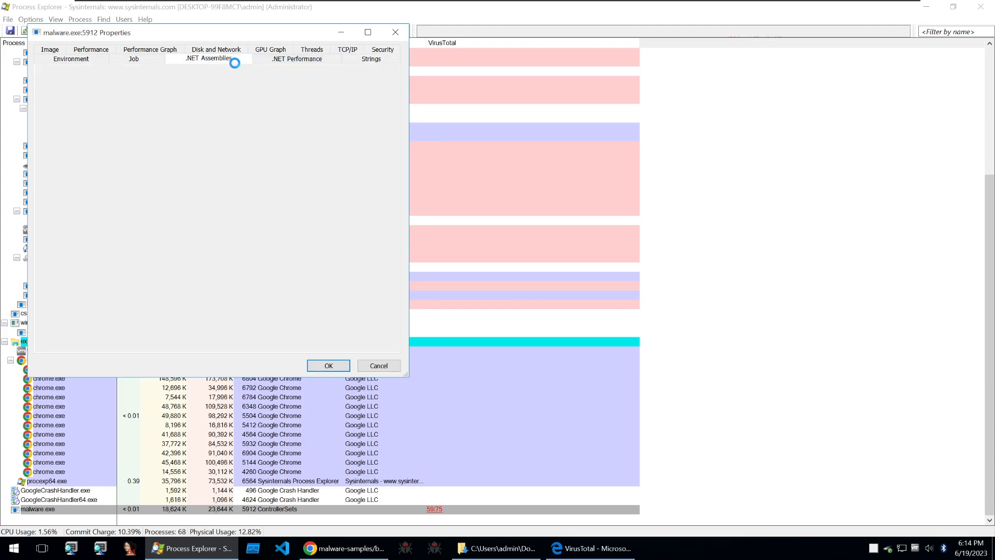
- Review malware.exe's loaded .NET assemblies, .NET performance counters and environment variables
{"action": "left_click", "coordinate": [210, 58]}
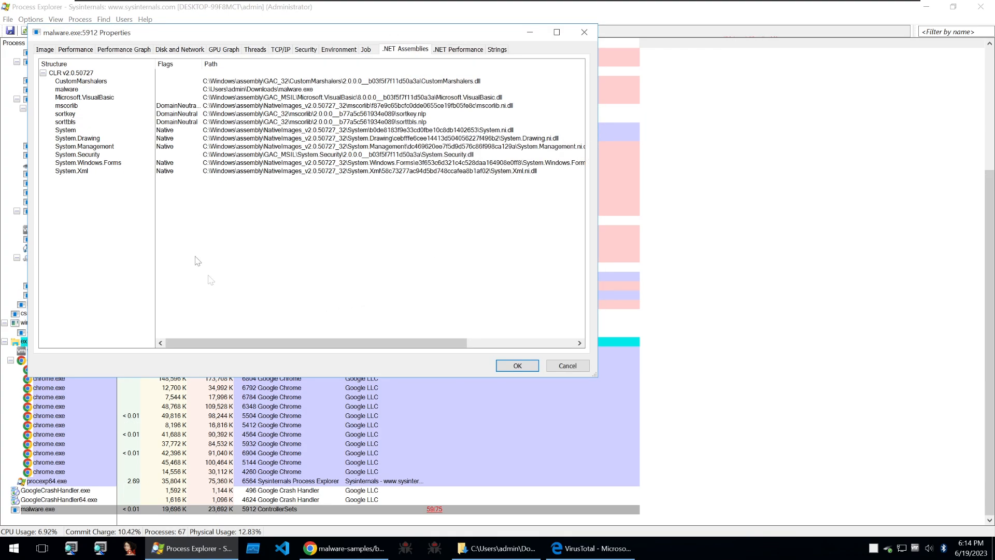
{"action": "left_click", "coordinate": [67, 88]}
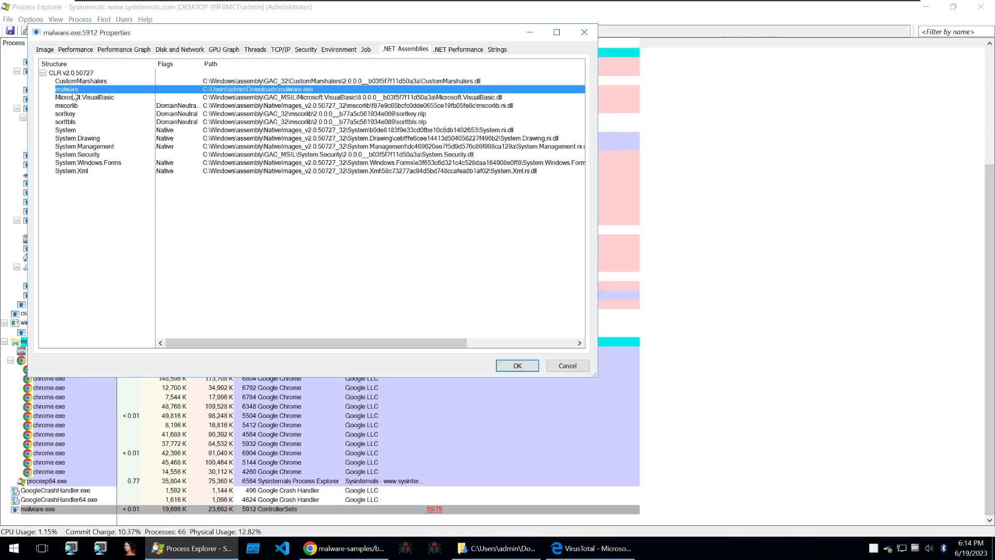
{"action": "left_click", "coordinate": [67, 105]}
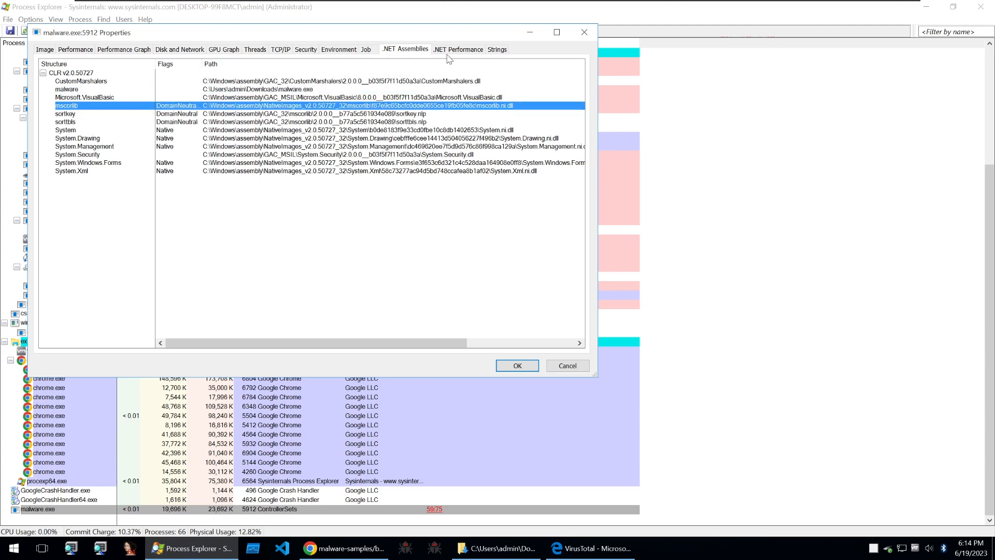
{"action": "left_click", "coordinate": [458, 50]}
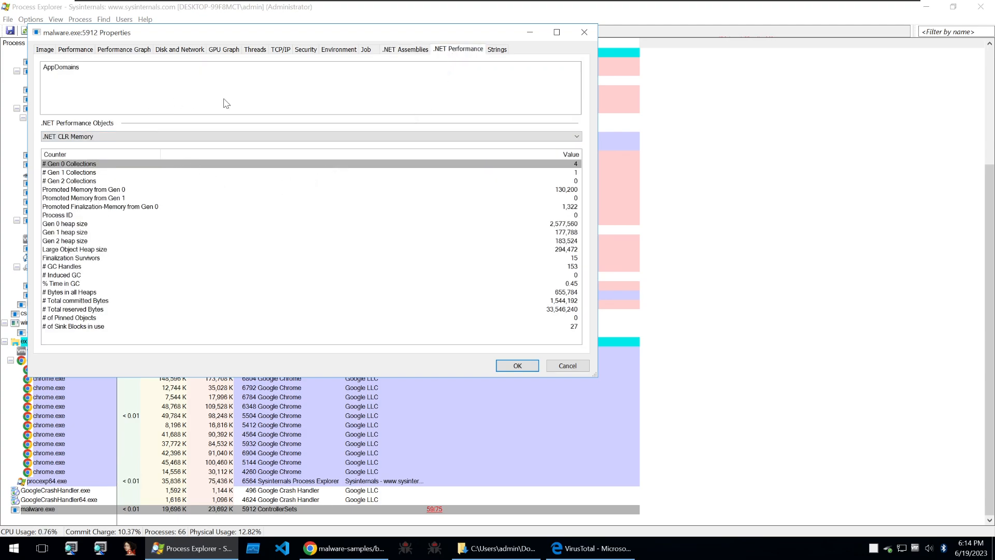
{"action": "left_click", "coordinate": [338, 49]}
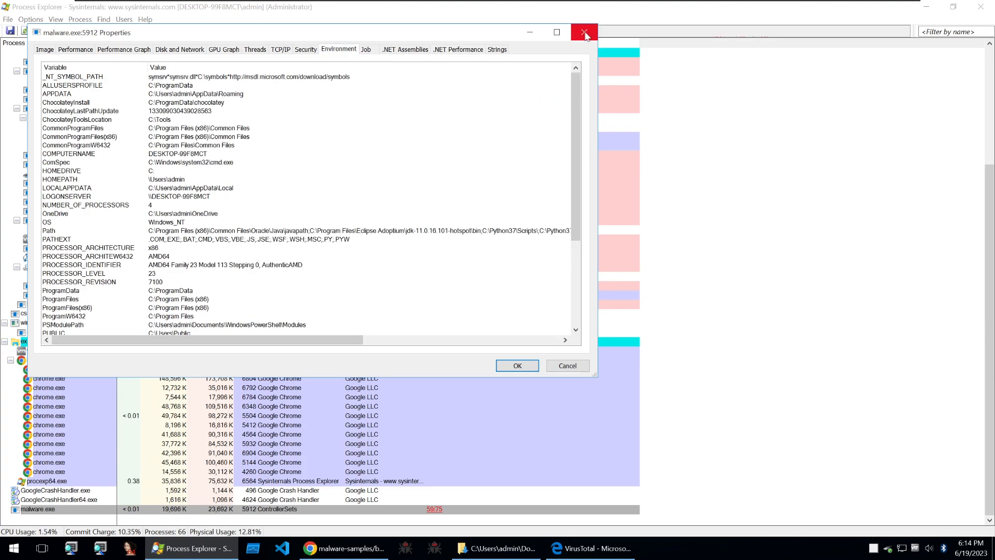
- Close malware.exe's properties to return to the full process tree
{"action": "left_click", "coordinate": [582, 32]}
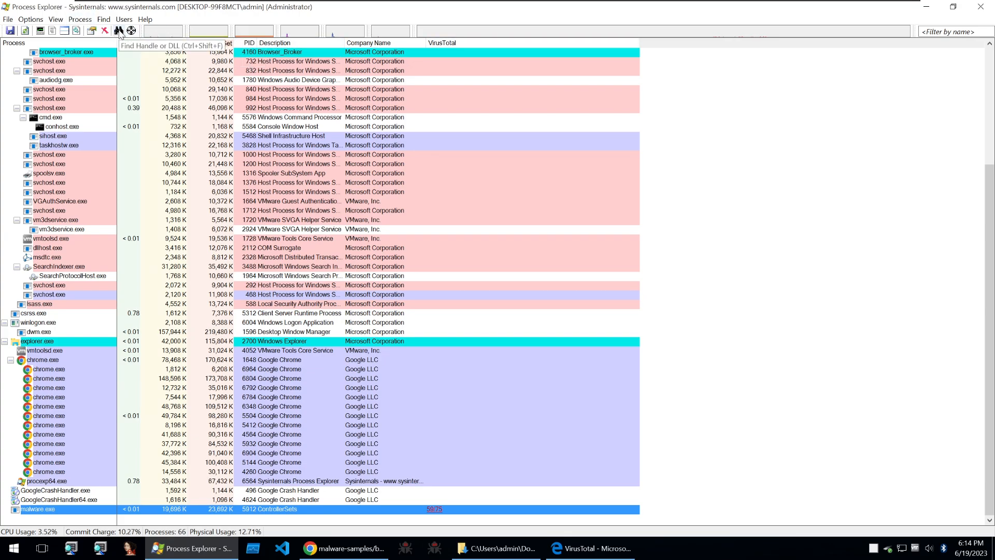
{"action": "mouse_move", "coordinate": [131, 31]}
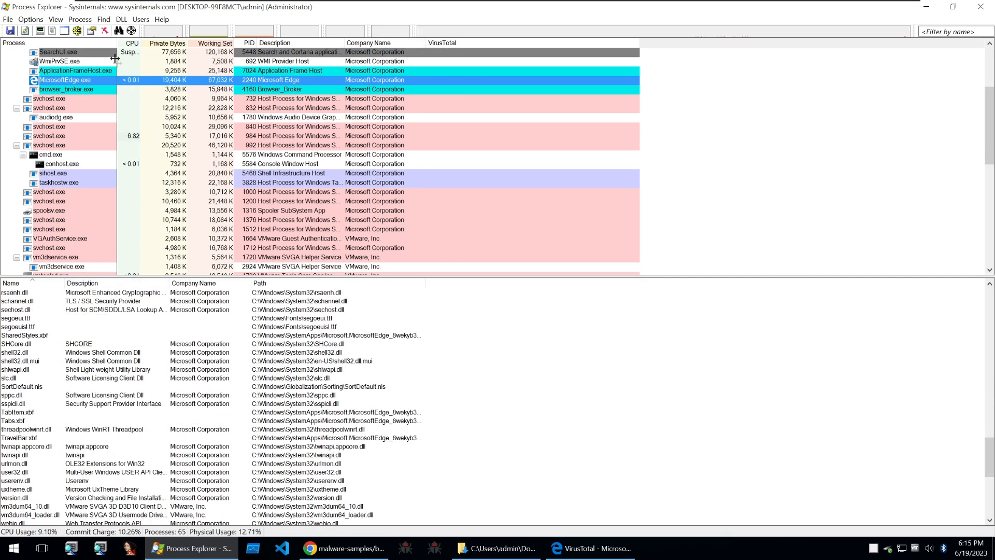
- Start Process Monitor's live capture of system events
{"action": "left_click", "coordinate": [49, 144]}
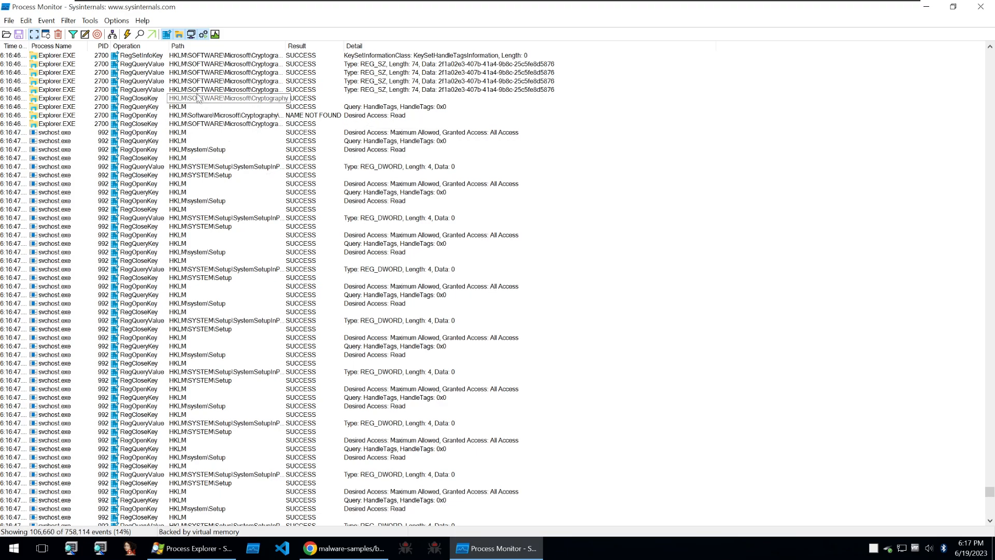
- Begin a Process Monitor filter and look up malware.exe's PID in Process Explorer
{"action": "left_click", "coordinate": [68, 19]}
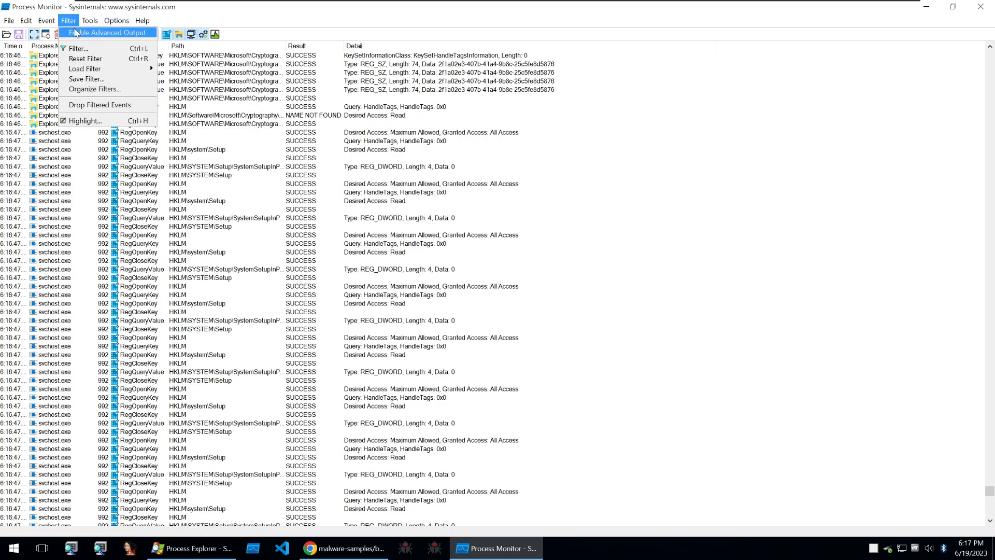
{"action": "left_click", "coordinate": [77, 49]}
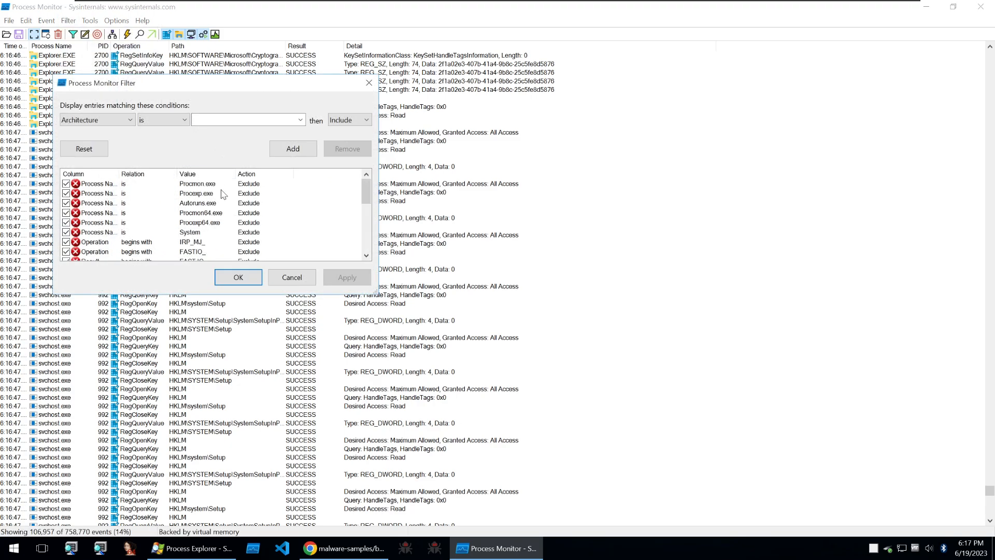
{"action": "mouse_move", "coordinate": [230, 262]}
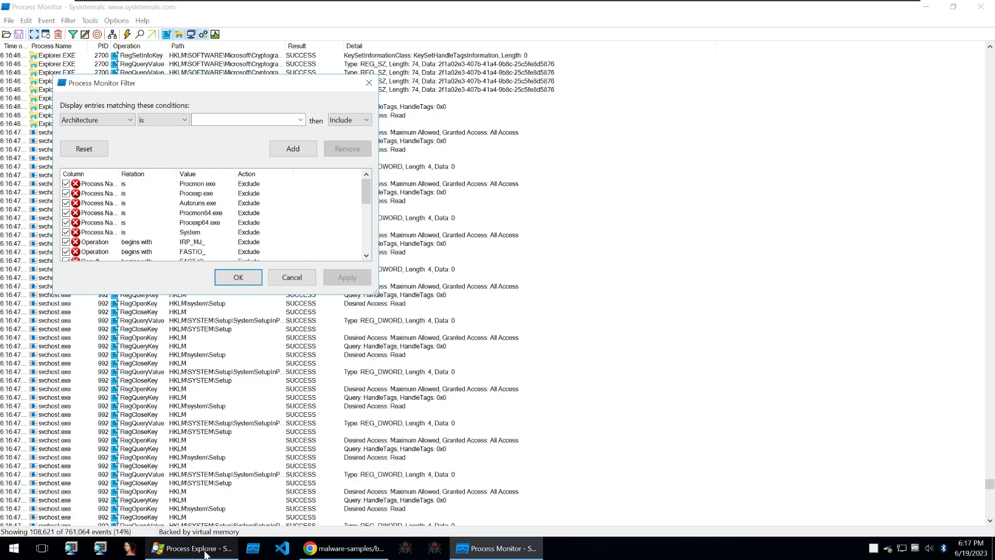
{"action": "left_click", "coordinate": [190, 548]}
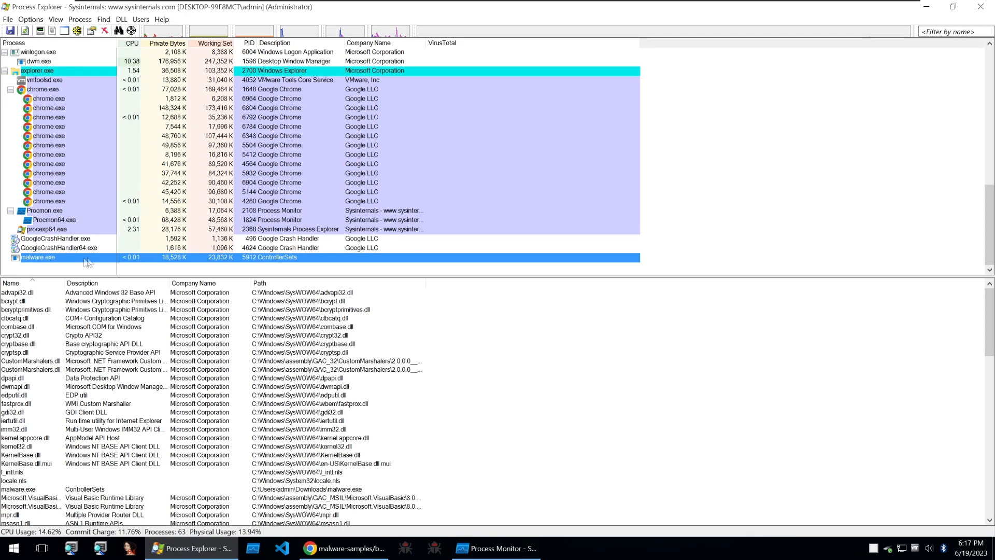
{"action": "right_click", "coordinate": [37, 257]}
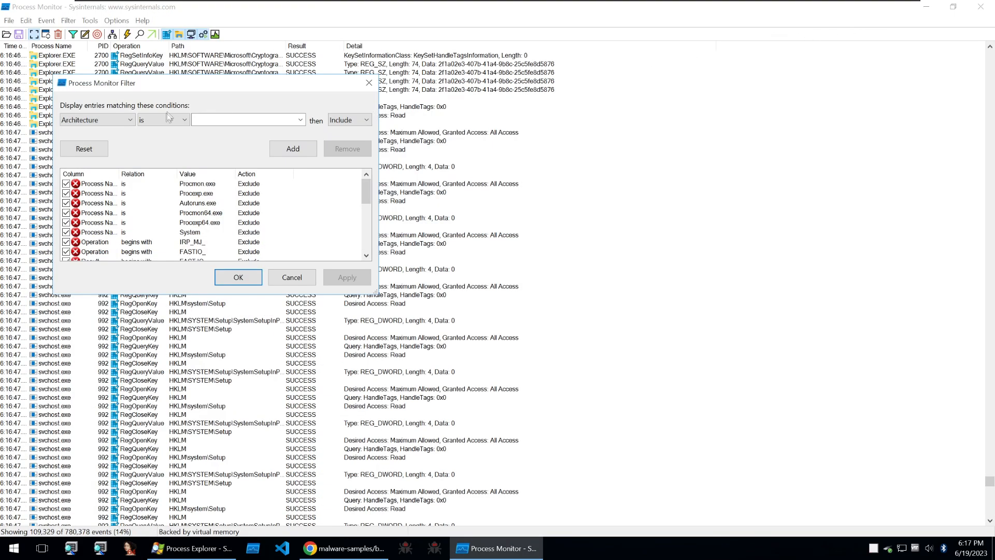
- Add an Include filter on PID is 5912 and apply it
{"action": "left_click", "coordinate": [95, 119]}
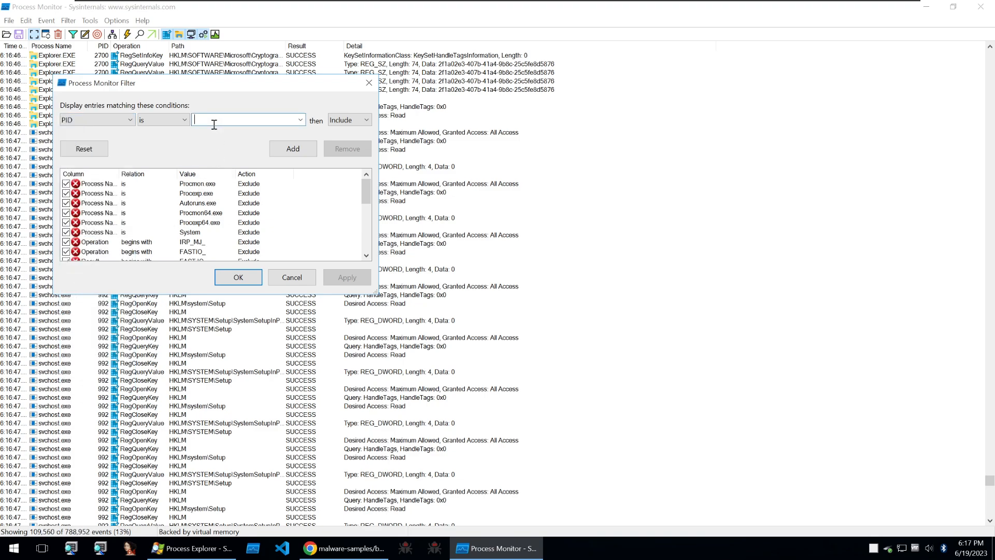
{"action": "type", "text": "5912"}
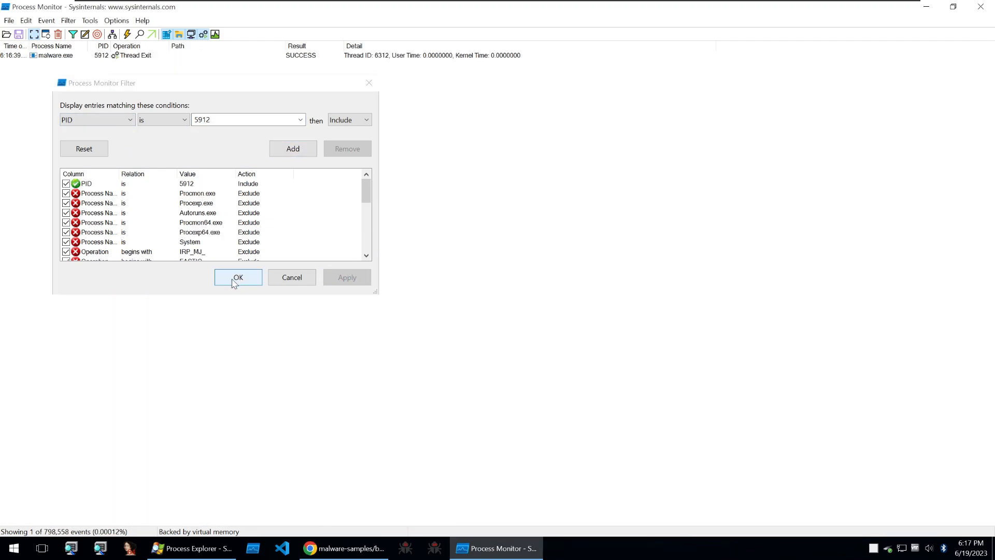
{"action": "left_click", "coordinate": [237, 277]}
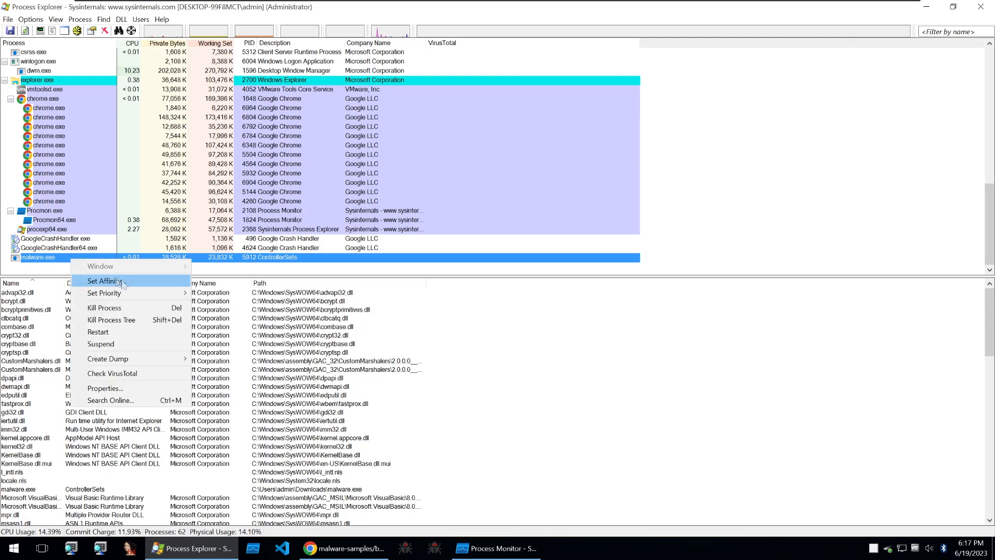
- Kill the malware.exe process, confirm it, and return to Process Monitor
{"action": "left_click", "coordinate": [103, 308]}
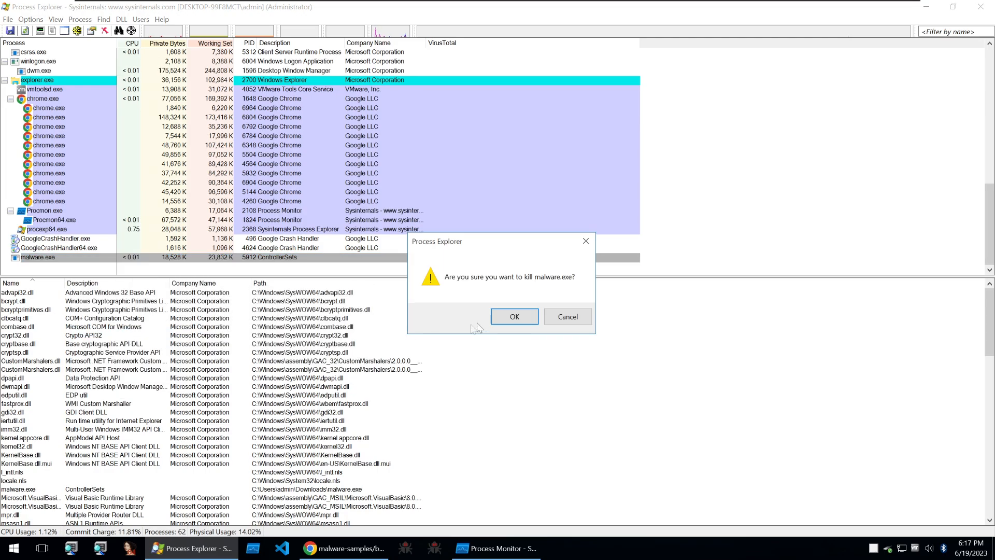
{"action": "left_click", "coordinate": [514, 316]}
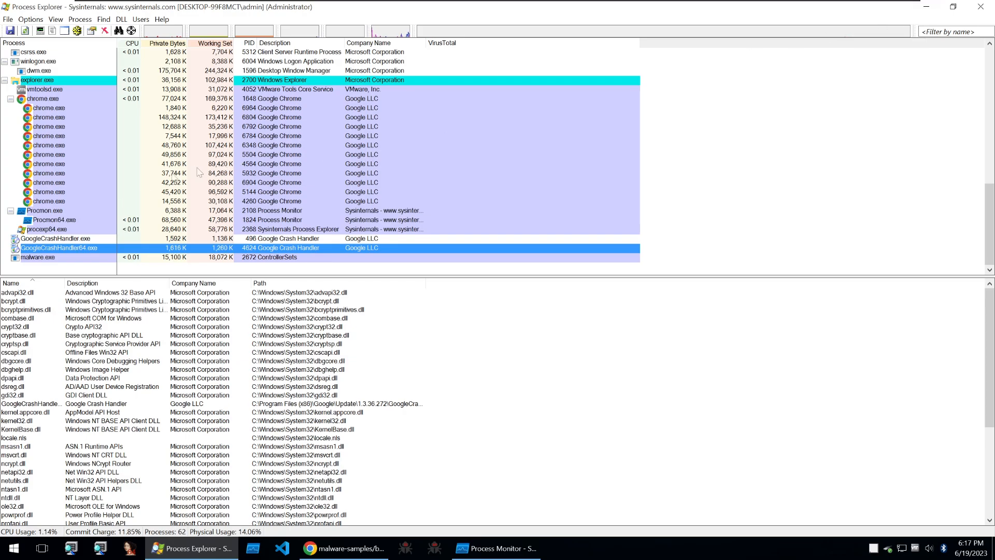
{"action": "left_click", "coordinate": [495, 548]}
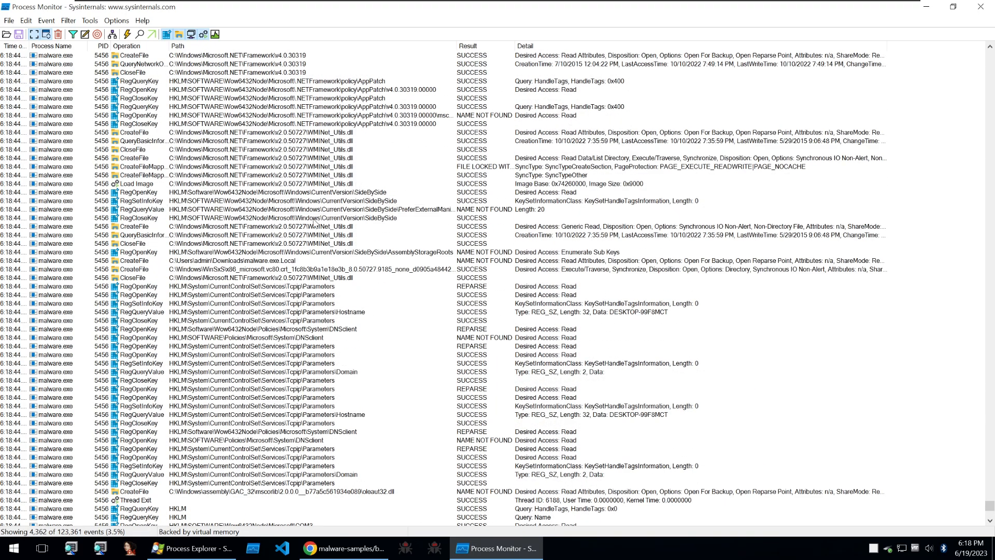
- Scroll malware.exe's events to the nwama.exe write in Temp and the Run registry value
{"action": "scroll", "scroll_direction": "down", "scroll_amount": 3}
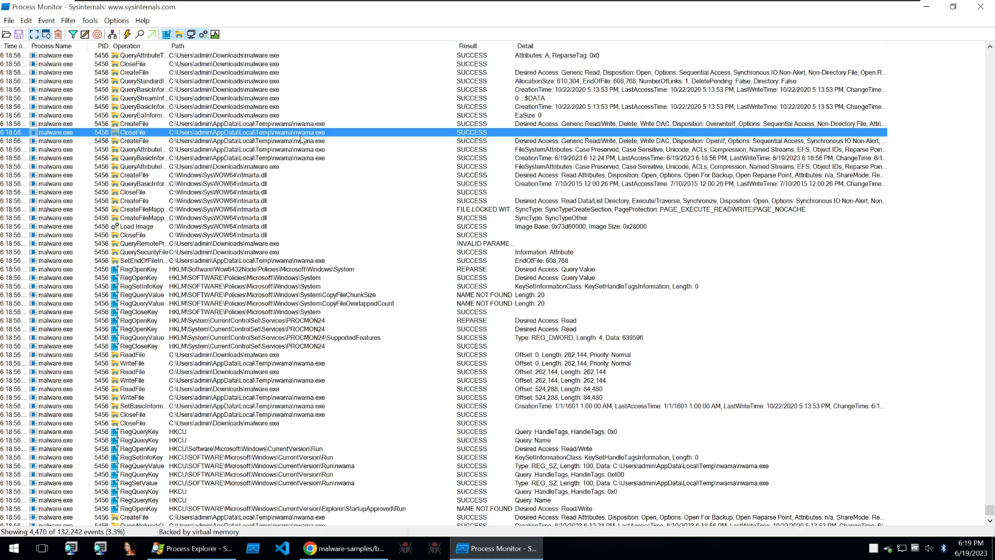
{"action": "mouse_move", "coordinate": [279, 170]}
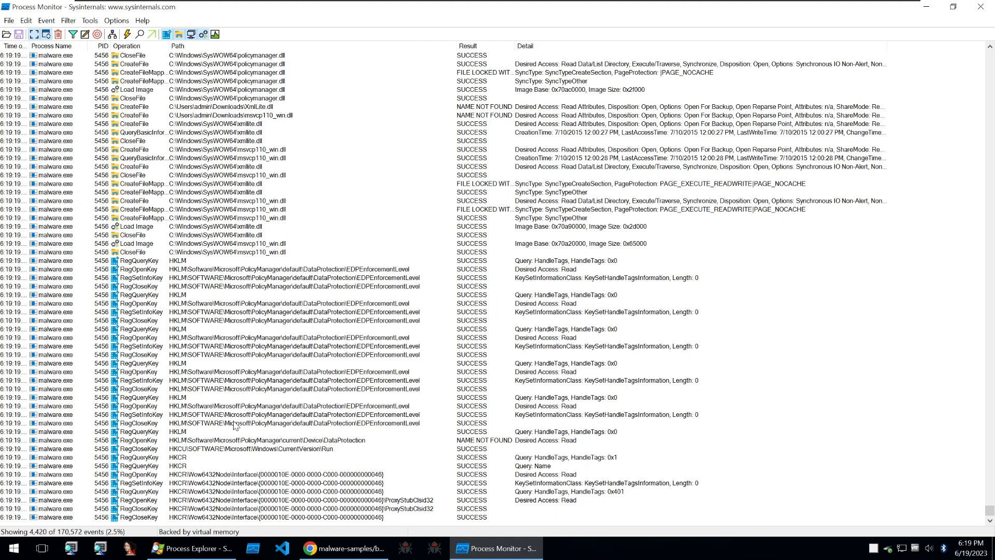
{"action": "mouse_move", "coordinate": [279, 419]}
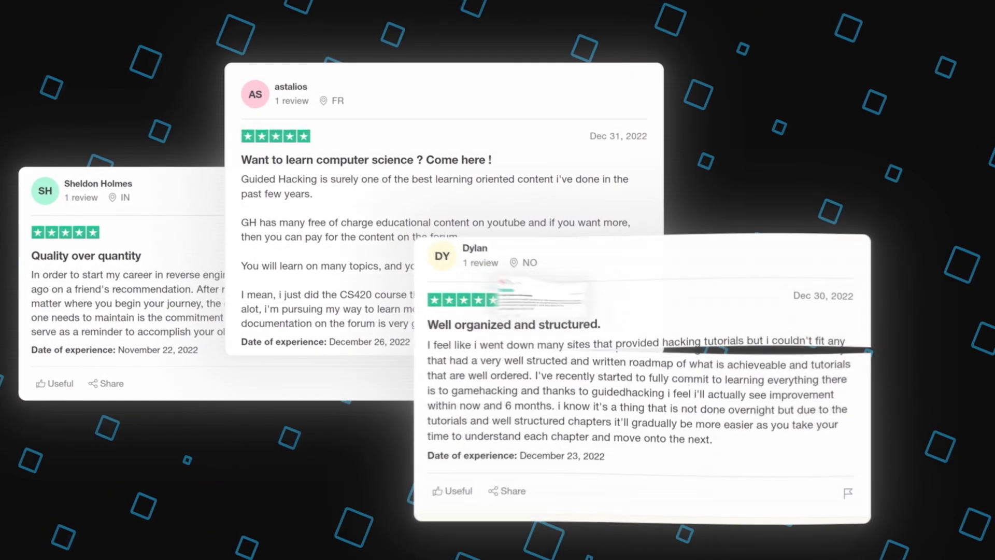
- Launch Autoruns and let the Everything list of autostart entries populate
{"action": "left_click", "coordinate": [494, 548]}
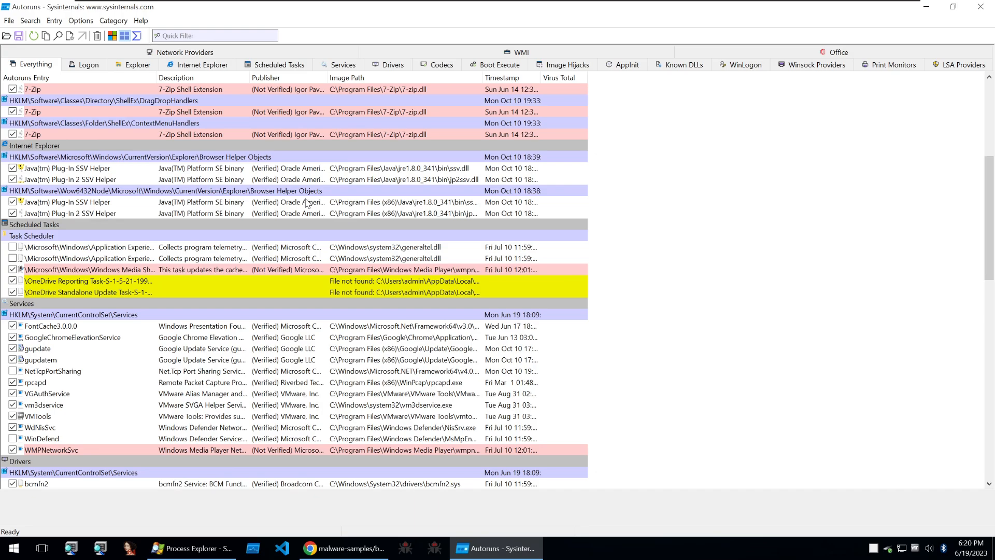
{"action": "mouse_move", "coordinate": [397, 220]}
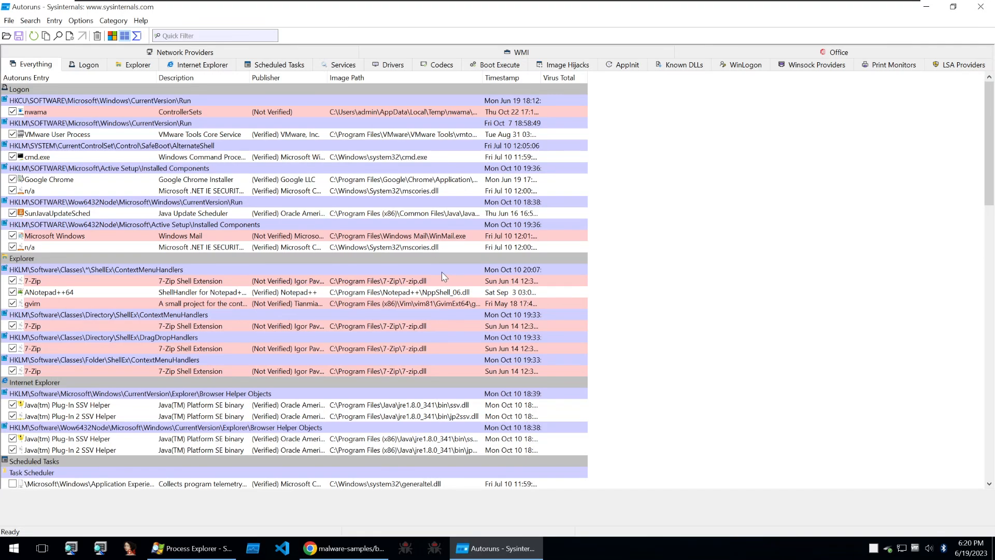
{"action": "mouse_move", "coordinate": [440, 276]}
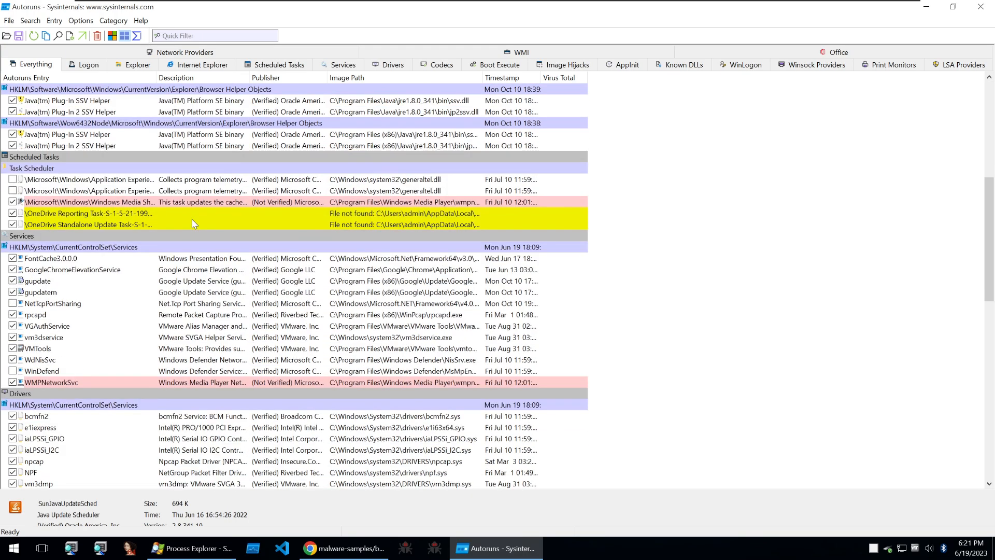
- Select the unverified nwama entry under HKCU Run, revealing its full Temp image path
{"action": "left_click", "coordinate": [34, 157]}
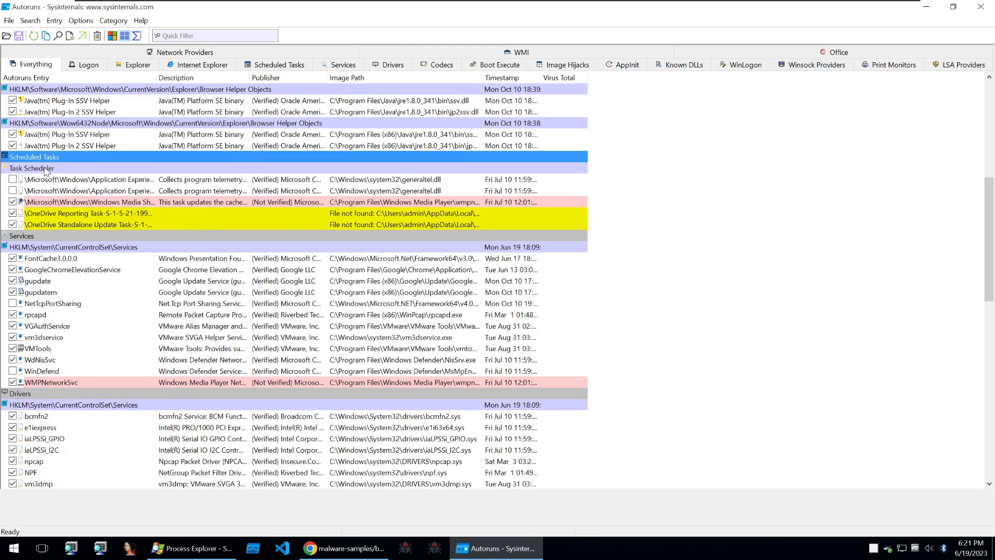
{"action": "scroll", "scroll_direction": "down", "scroll_amount": 3}
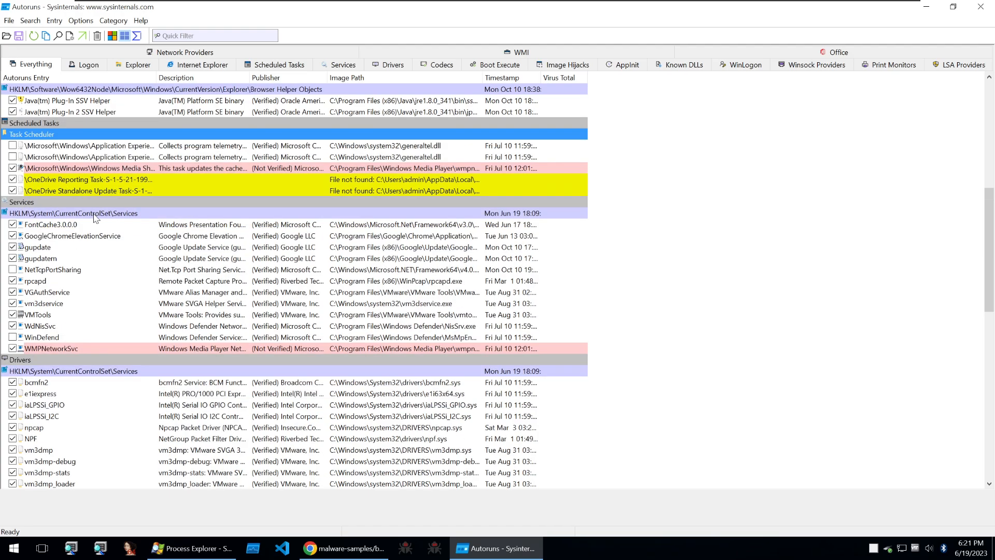
{"action": "scroll", "scroll_direction": "down", "scroll_amount": 3}
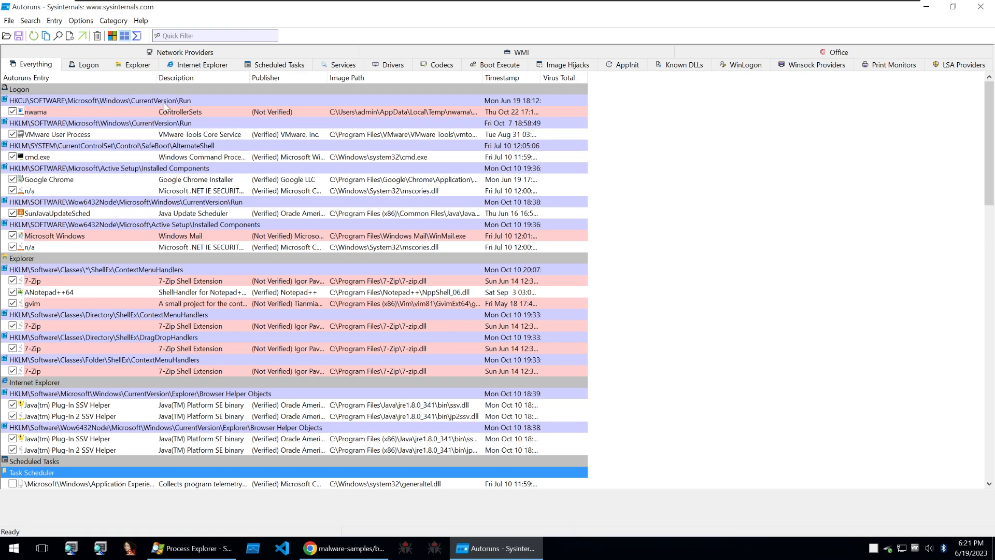
{"action": "left_click", "coordinate": [102, 100]}
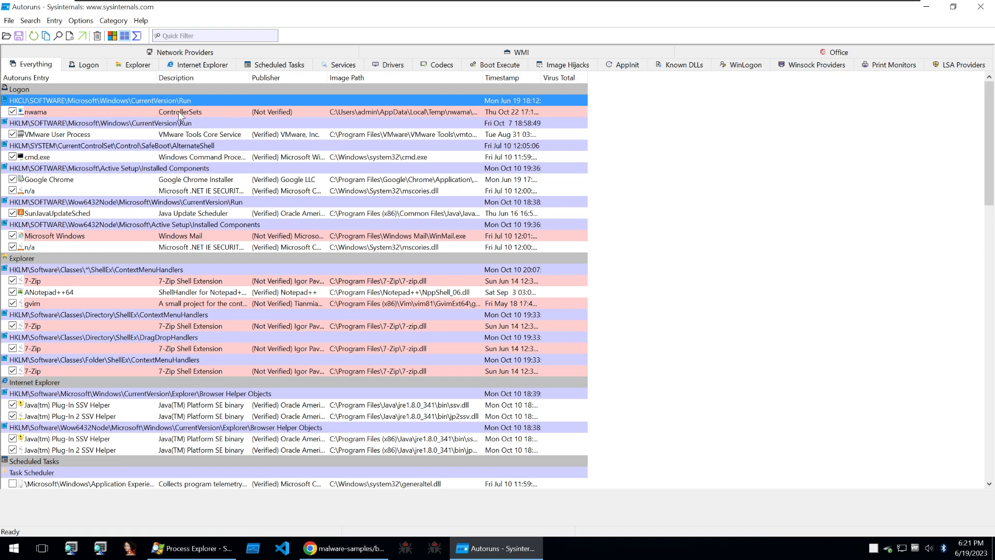
{"action": "left_click", "coordinate": [35, 112]}
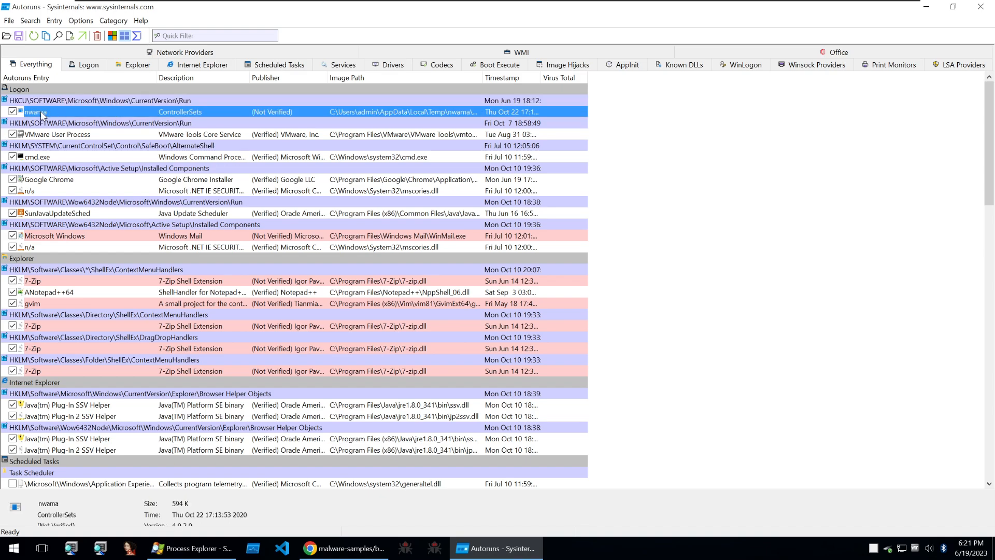
{"action": "mouse_move", "coordinate": [78, 130]}
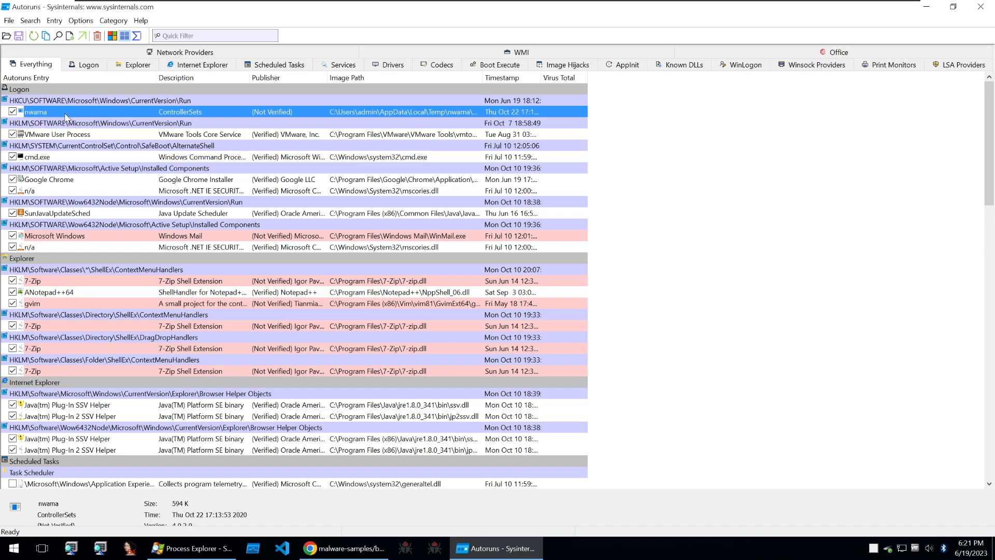
{"action": "mouse_move", "coordinate": [105, 114]}
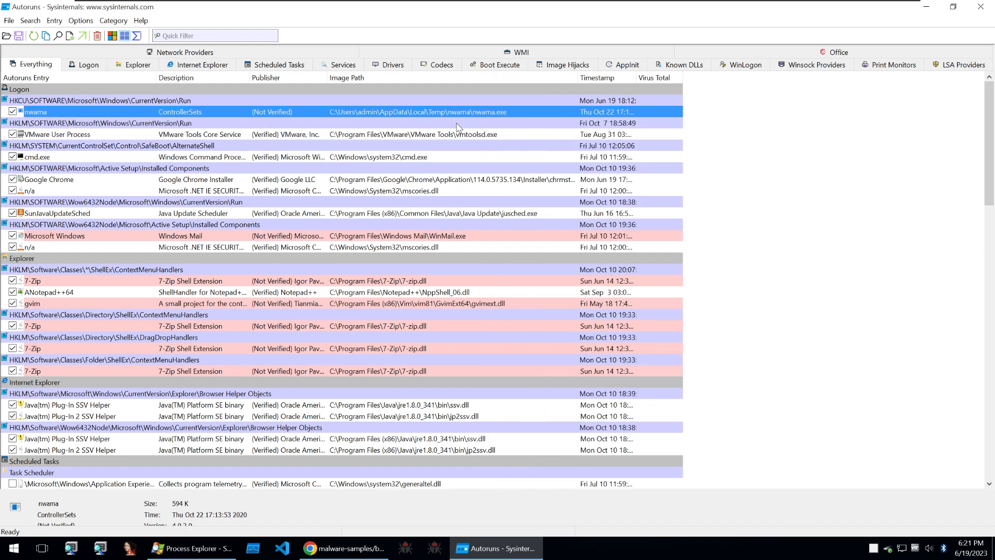
{"action": "mouse_move", "coordinate": [492, 118]}
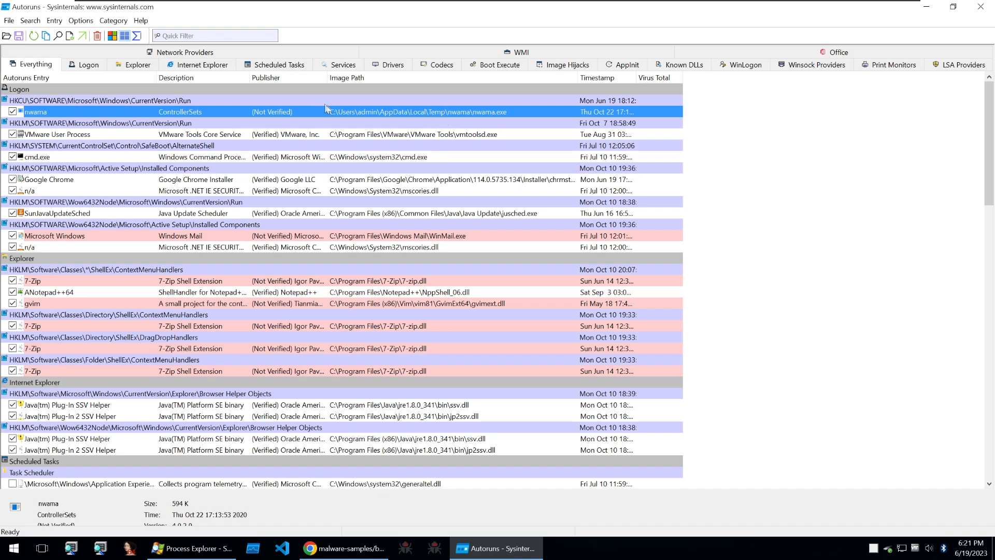
- Check nwama against VirusTotal, accept the terms, then submit its file, leaving Error as the result
{"action": "right_click", "coordinate": [325, 112]}
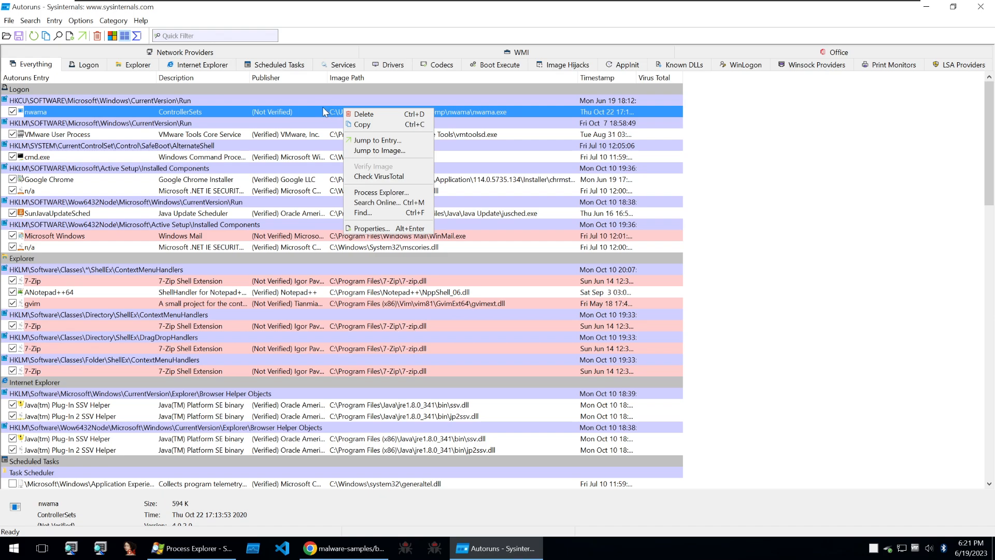
{"action": "mouse_move", "coordinate": [381, 193]}
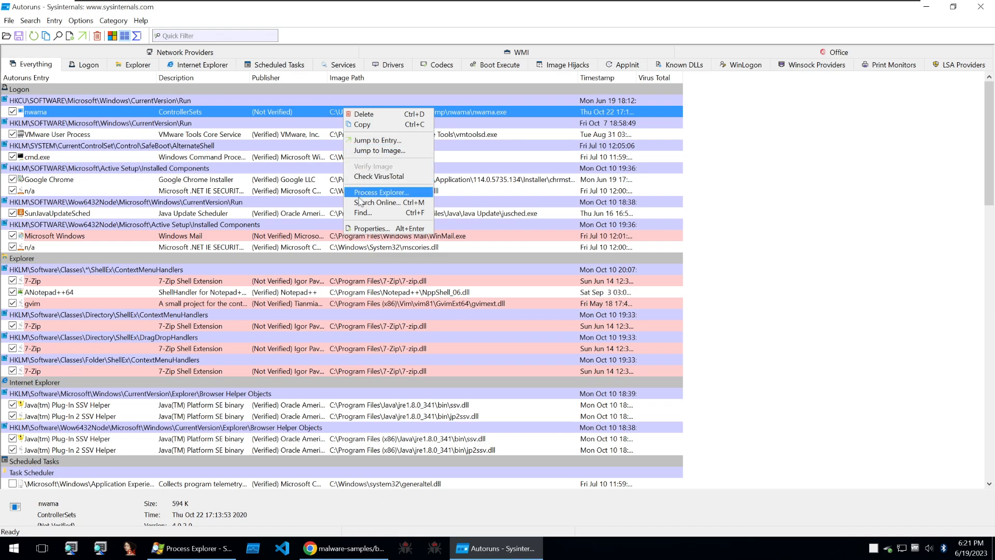
{"action": "mouse_move", "coordinate": [379, 176]}
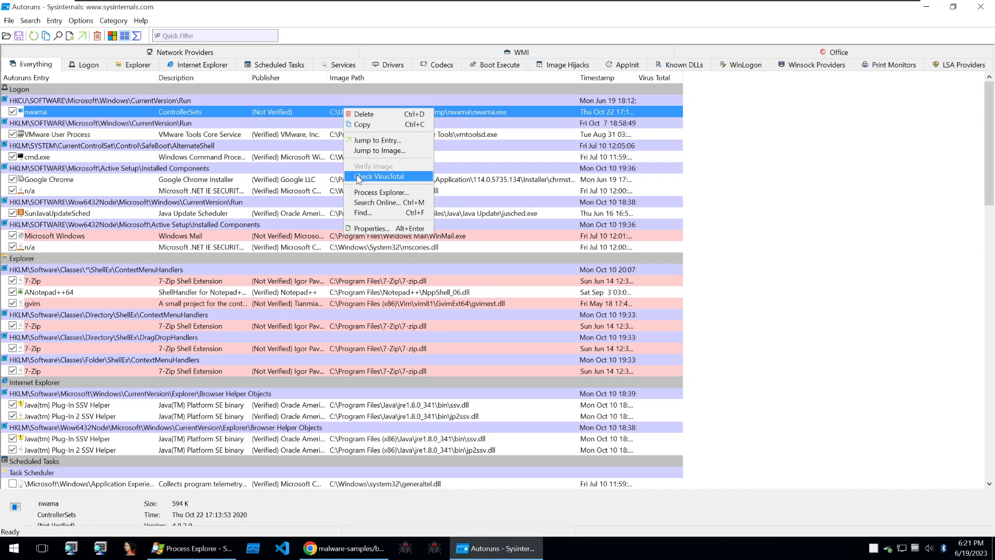
{"action": "left_click", "coordinate": [379, 176]}
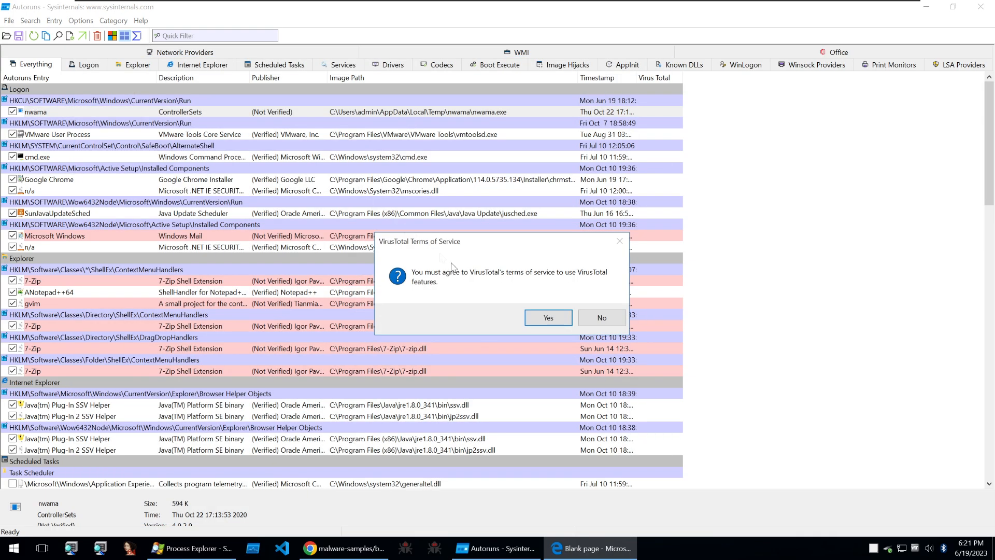
{"action": "left_click", "coordinate": [547, 317]}
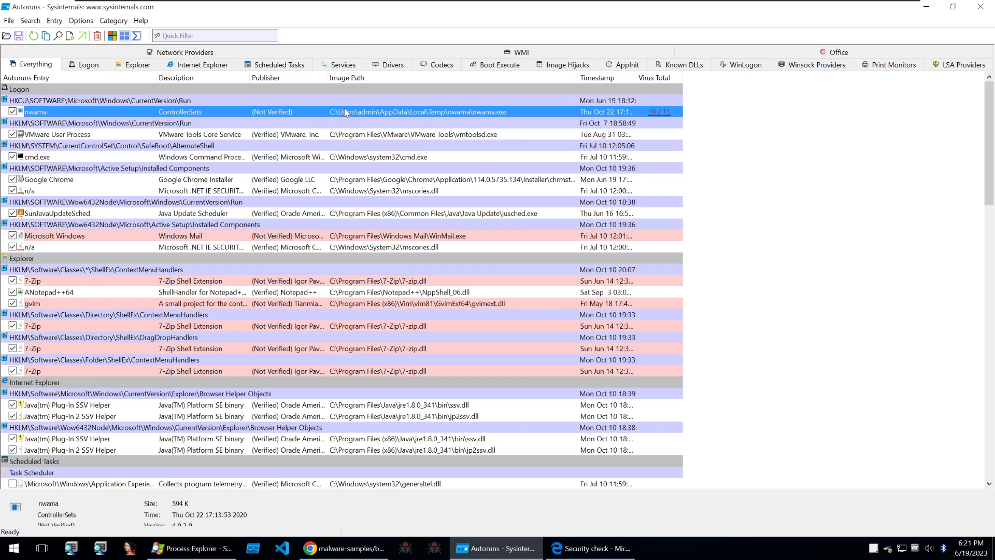
{"action": "right_click", "coordinate": [37, 112]}
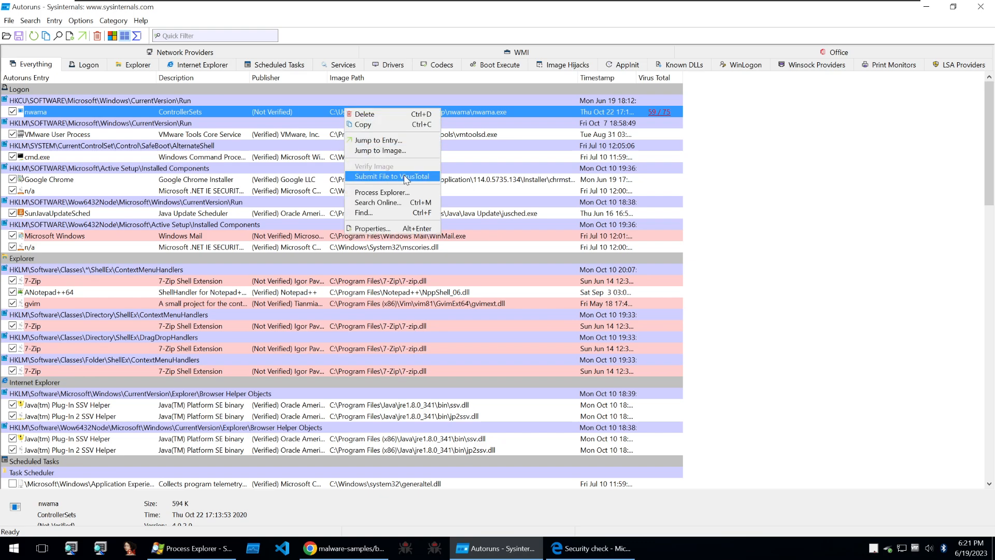
{"action": "left_click", "coordinate": [393, 176]}
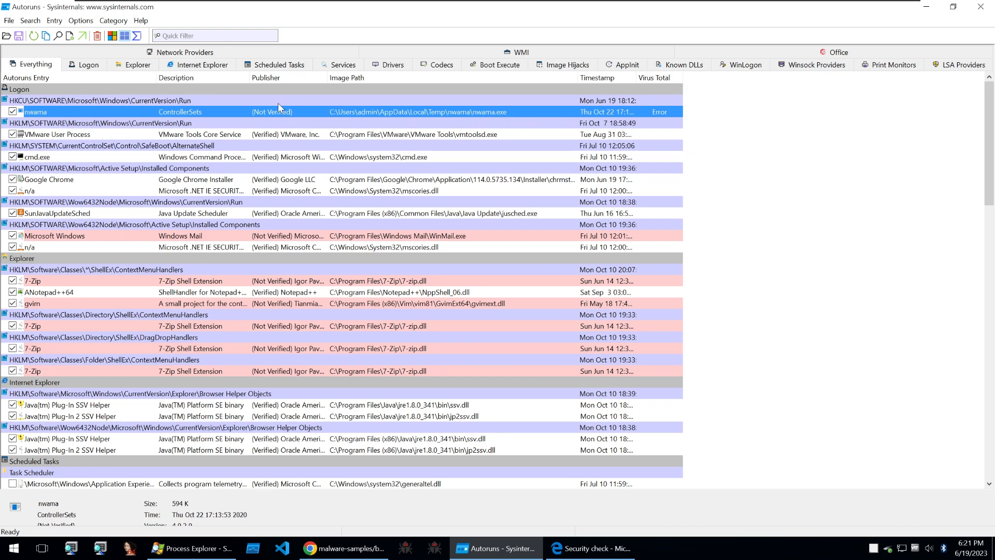
{"action": "left_click", "coordinate": [88, 64]}
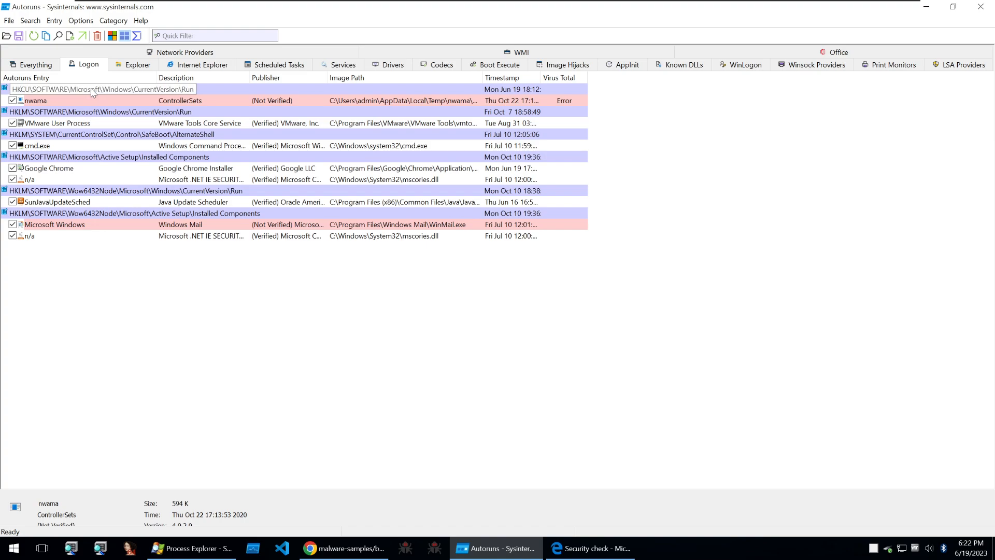
{"action": "mouse_move", "coordinate": [214, 180]}
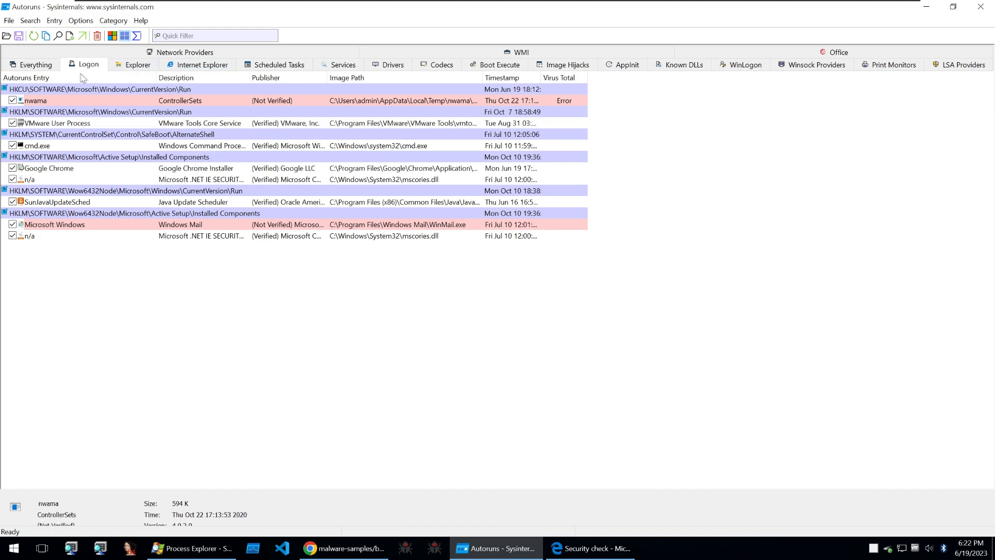
{"action": "mouse_move", "coordinate": [84, 70]}
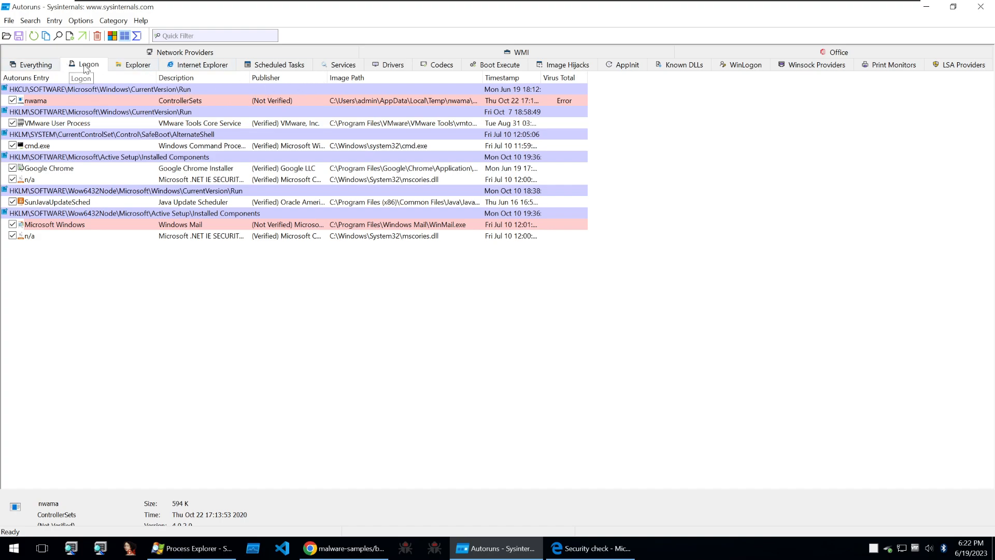
{"action": "left_click", "coordinate": [201, 65]}
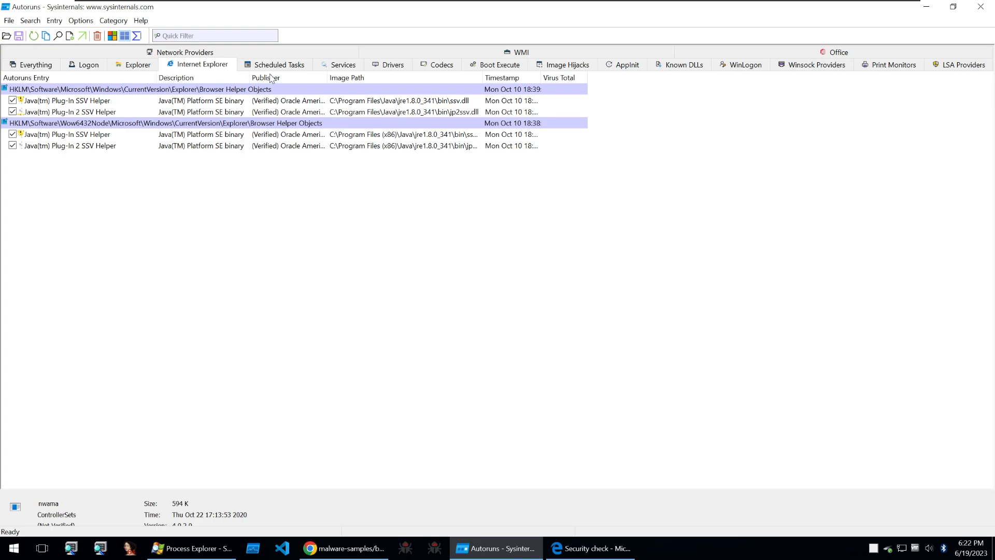
{"action": "left_click", "coordinate": [279, 64]}
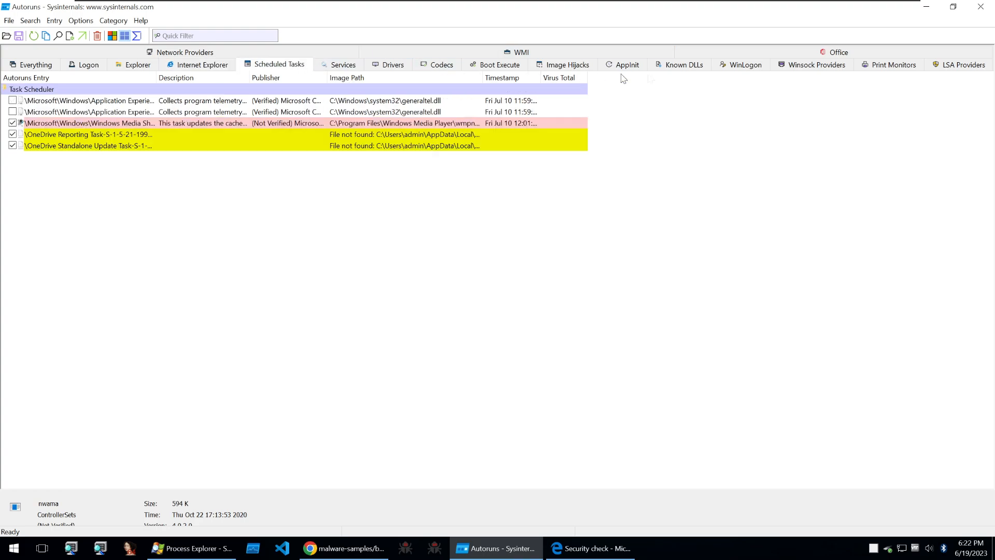
{"action": "mouse_move", "coordinate": [690, 85]}
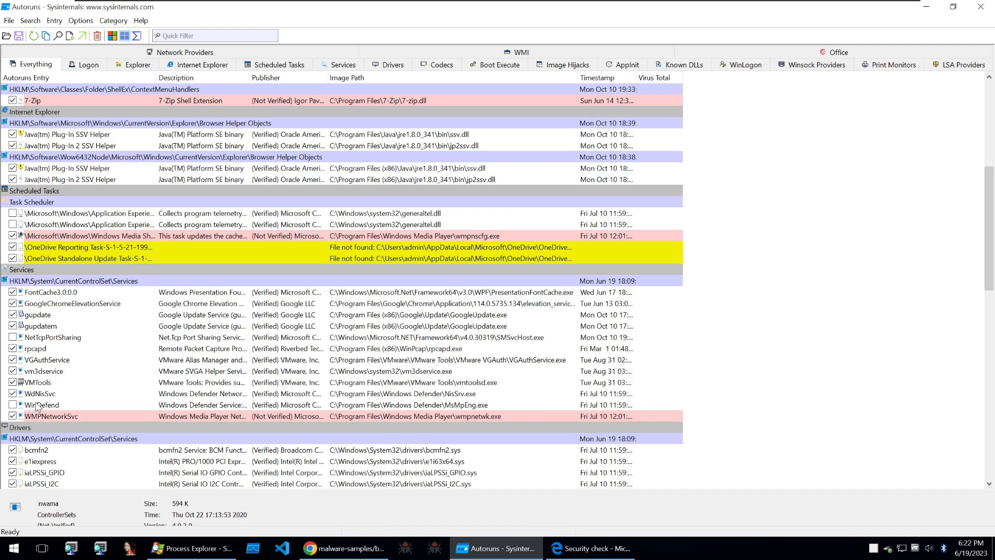
{"action": "mouse_move", "coordinate": [37, 407]}
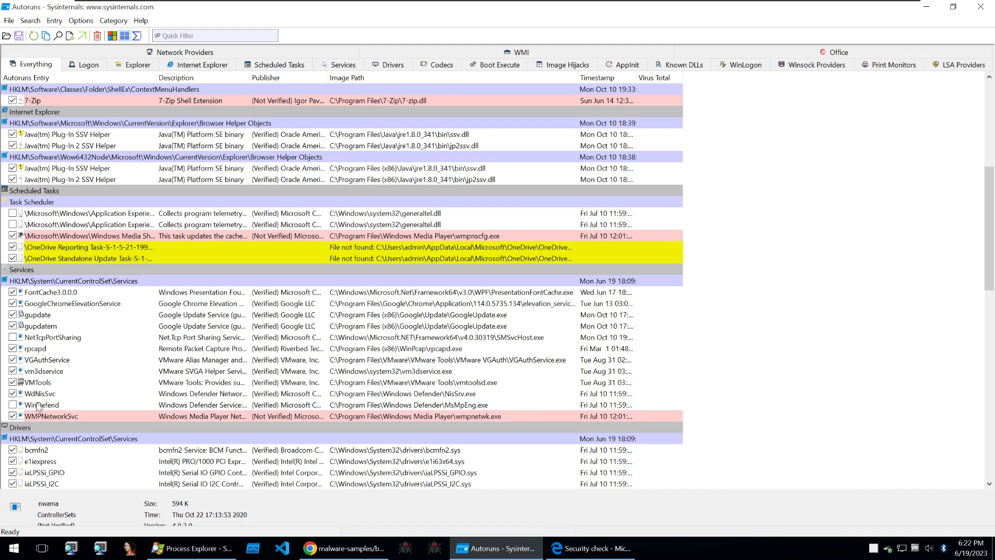
{"action": "mouse_move", "coordinate": [39, 404]}
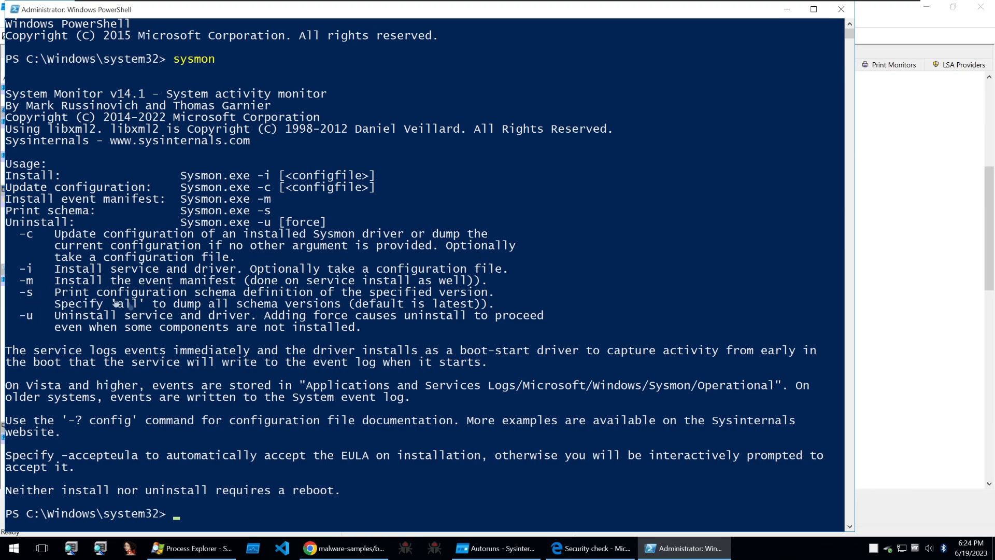
{"action": "mouse_move", "coordinate": [209, 324]}
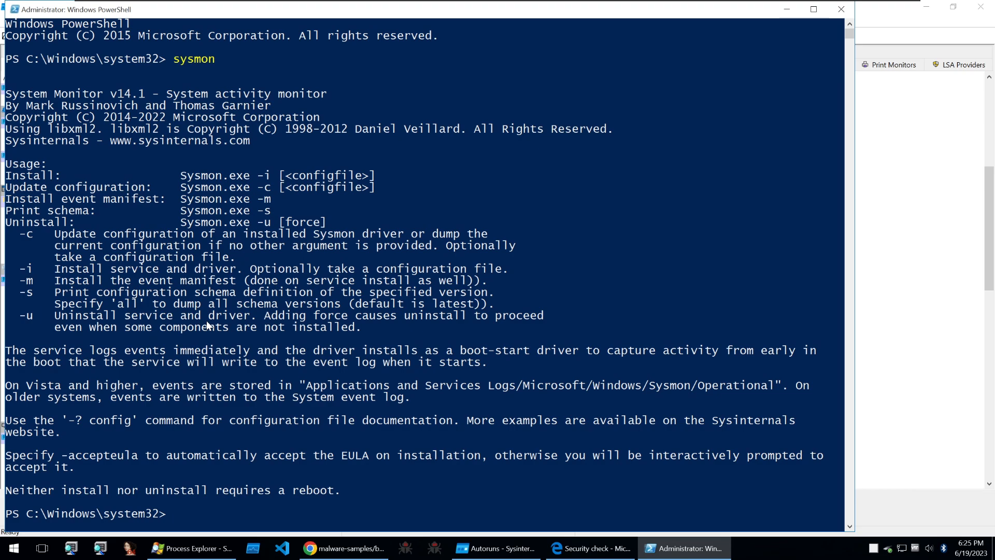
- Scroll through sysmon's usage help for its install, update, schema and uninstall options
{"action": "scroll", "scroll_direction": "down", "scroll_amount": 3}
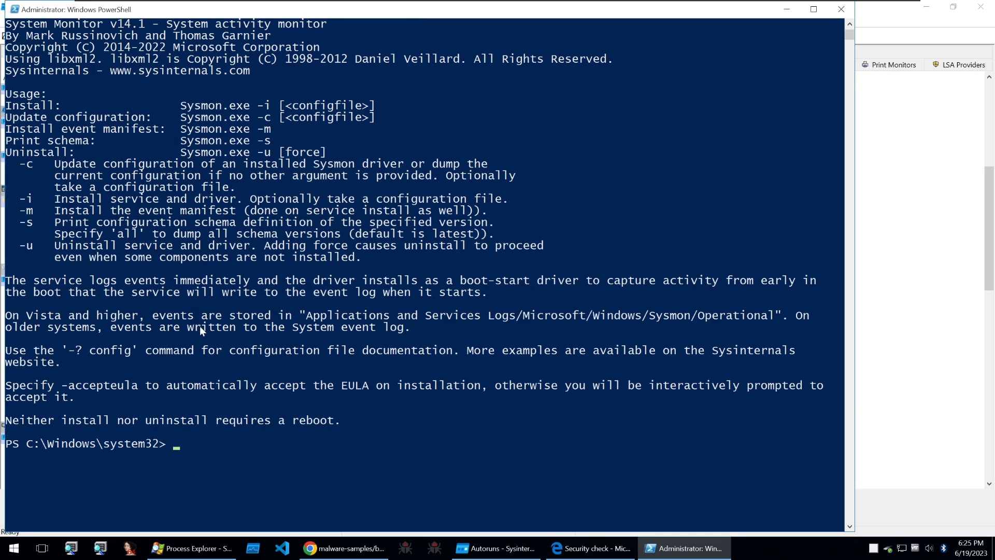
{"action": "mouse_move", "coordinate": [432, 345]}
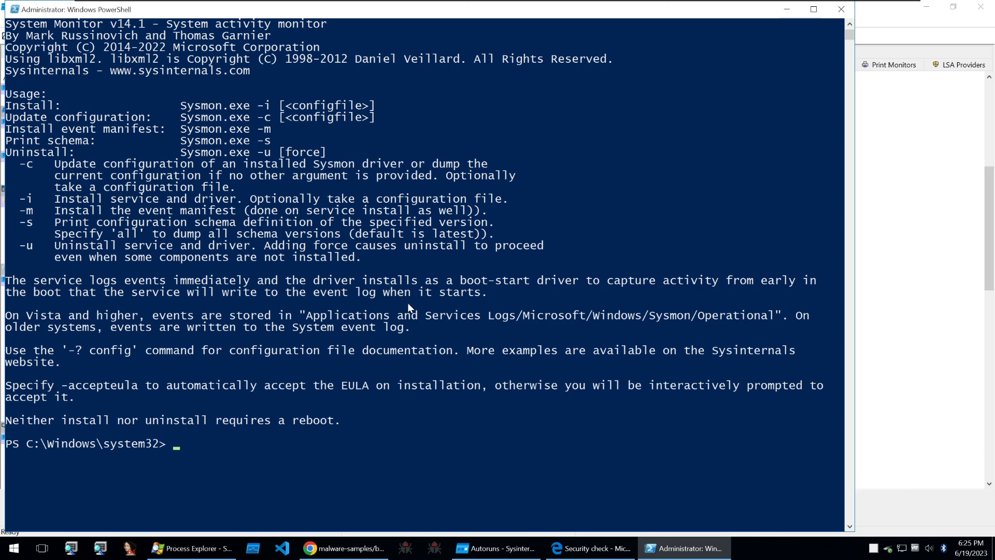
{"action": "mouse_move", "coordinate": [418, 317]}
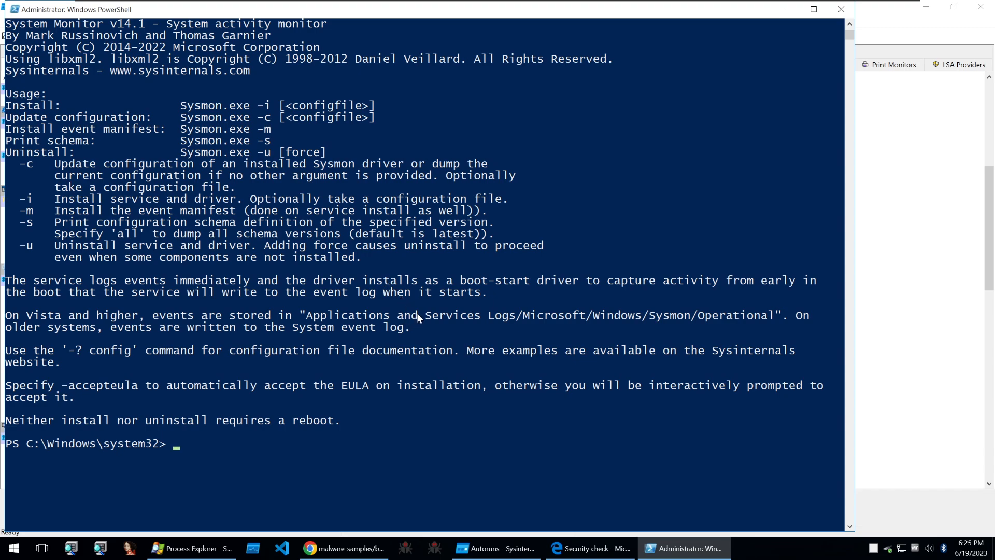
{"action": "mouse_move", "coordinate": [555, 359]}
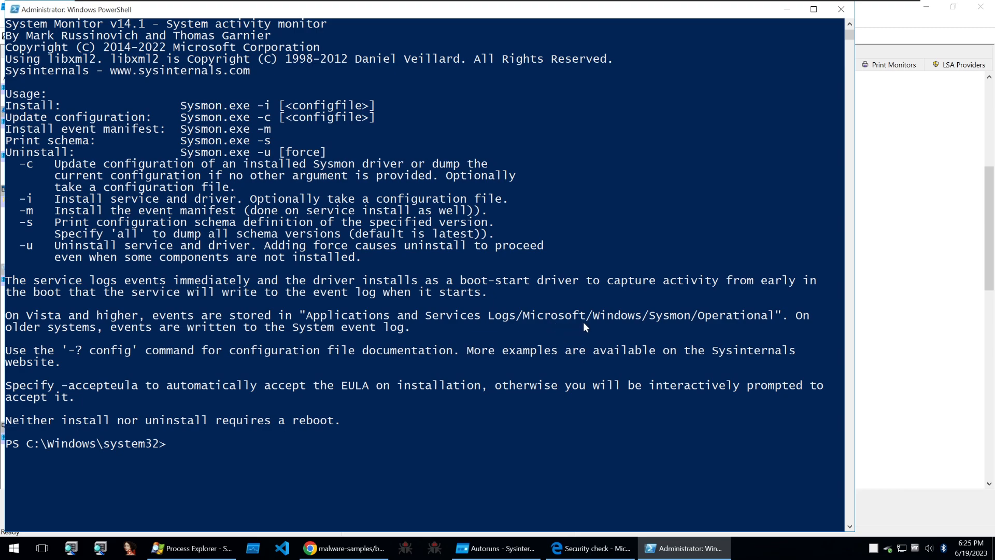
- Run sysmon -i and accept the EULA so the Sysmon service and SysmonDrv driver start
{"action": "type", "text": "sysmon -i"}
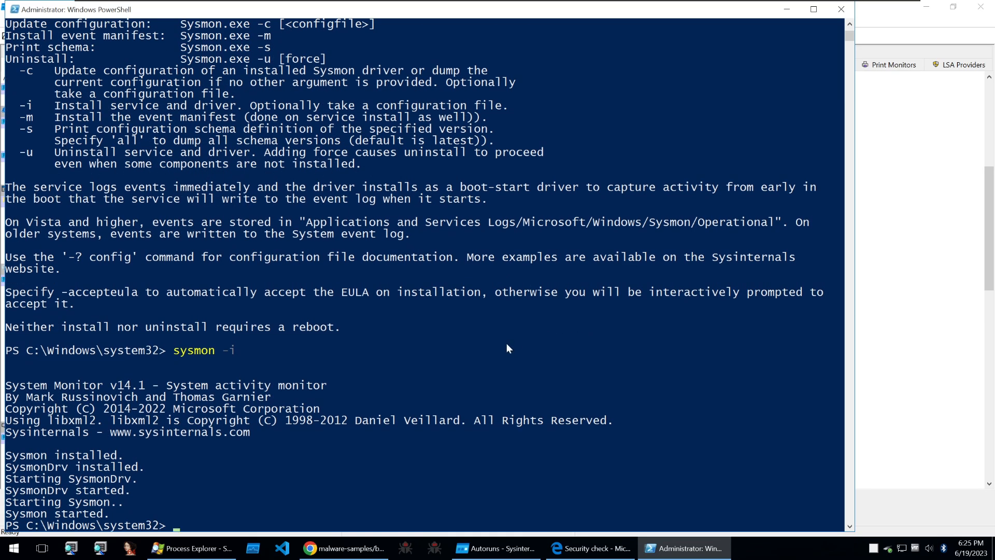
{"action": "scroll", "scroll_direction": "down", "scroll_amount": 3}
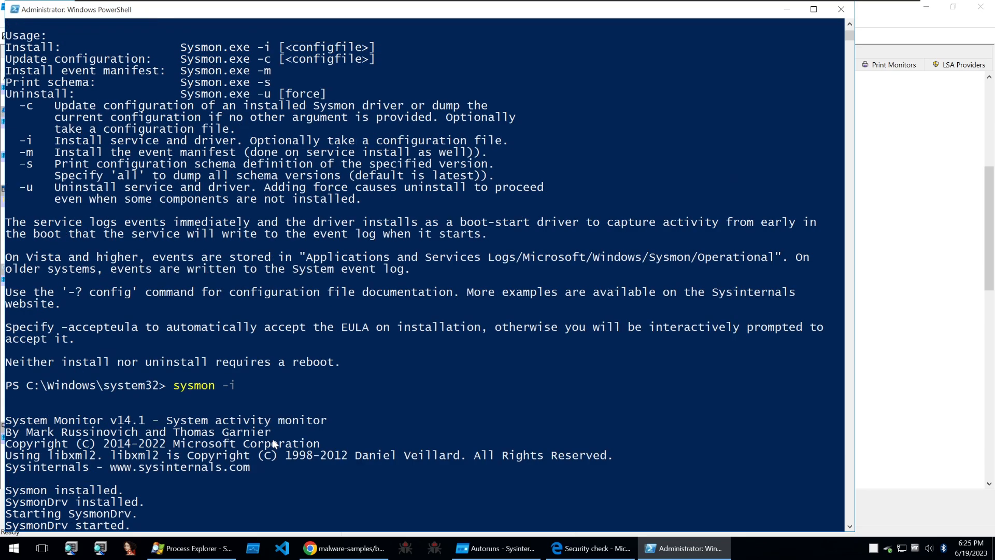
{"action": "mouse_move", "coordinate": [282, 419]}
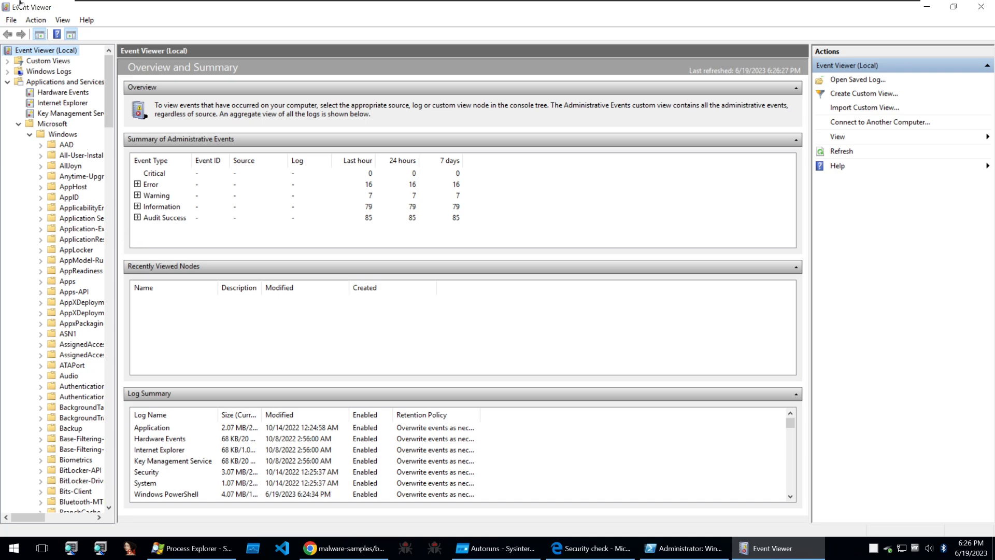
{"action": "mouse_move", "coordinate": [123, 124]}
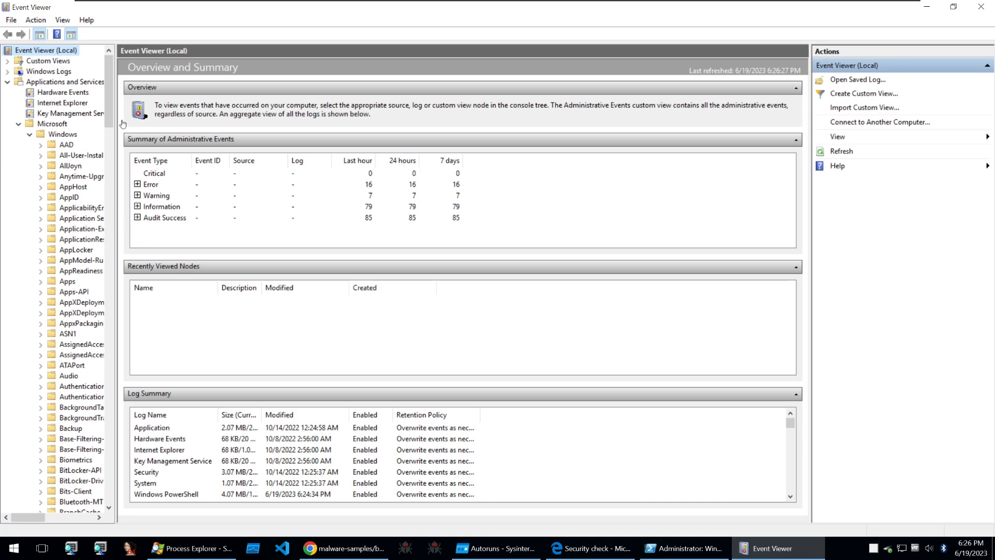
{"action": "mouse_move", "coordinate": [107, 134]}
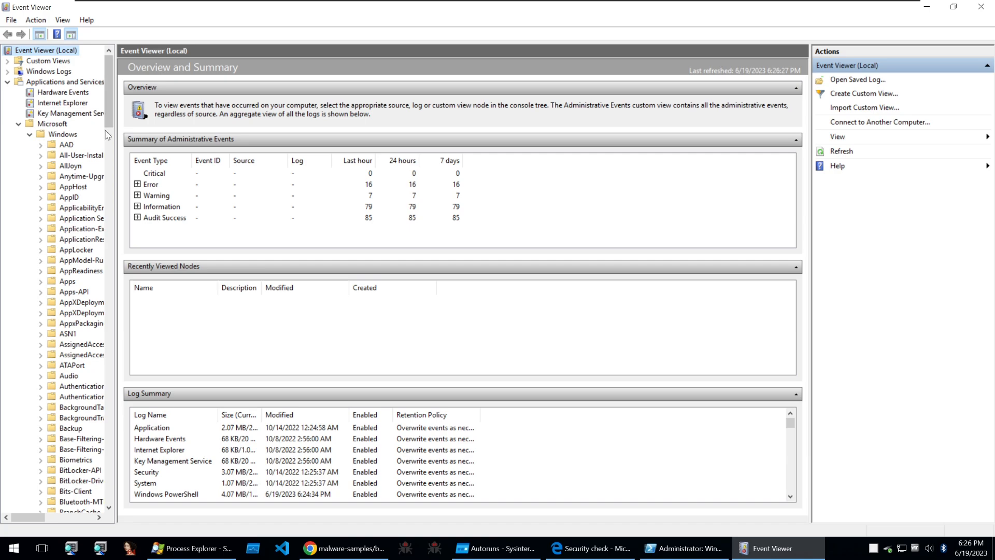
- Open Sysmon's Operational log and view a process event's detailed data for backgroundTaskHost.exe
{"action": "scroll", "scroll_direction": "down", "scroll_amount": 3}
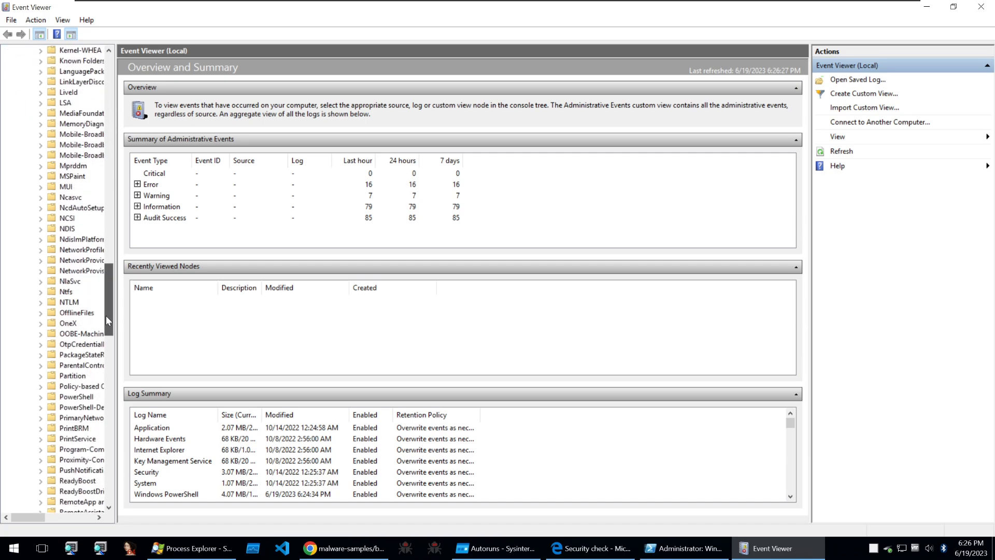
{"action": "left_click", "coordinate": [89, 343]}
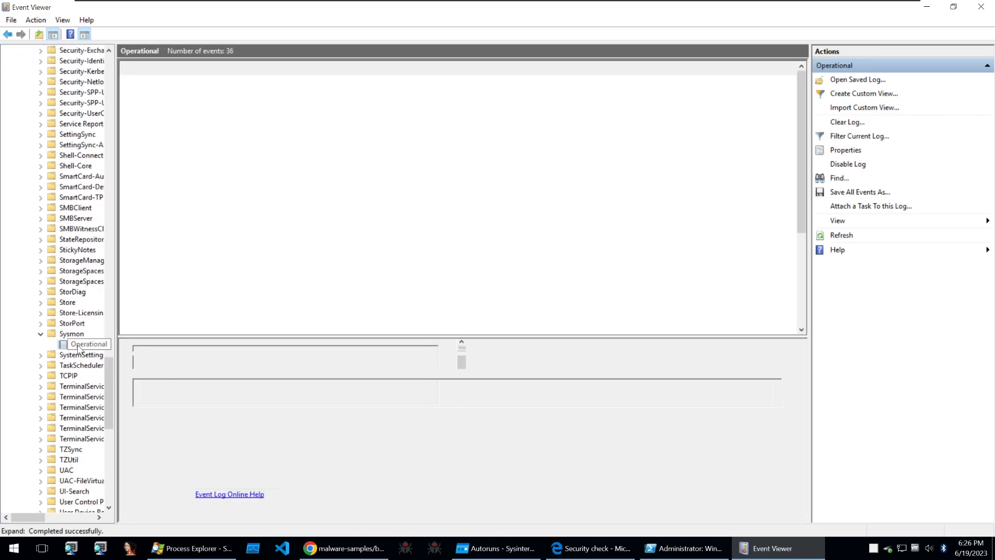
{"action": "left_click", "coordinate": [88, 343]}
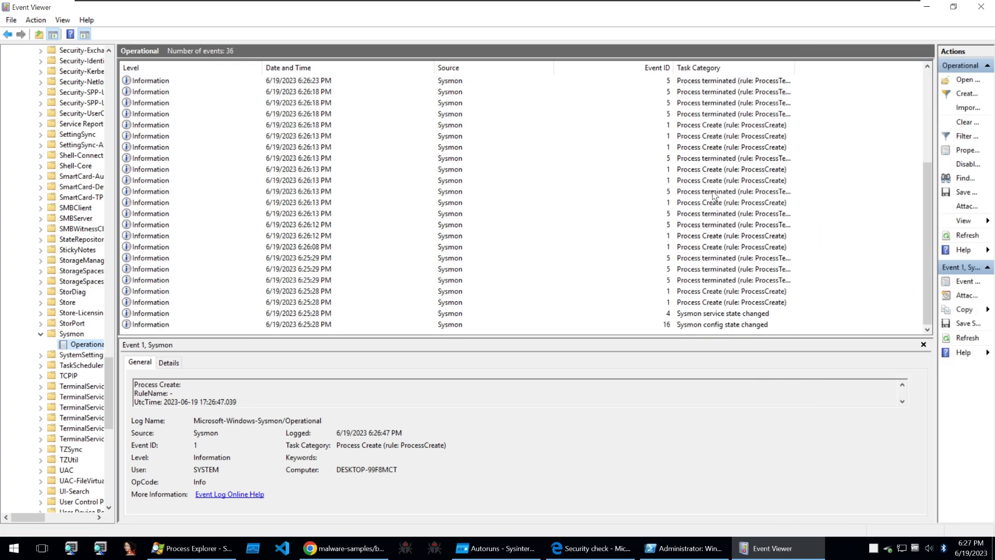
{"action": "mouse_move", "coordinate": [501, 222]}
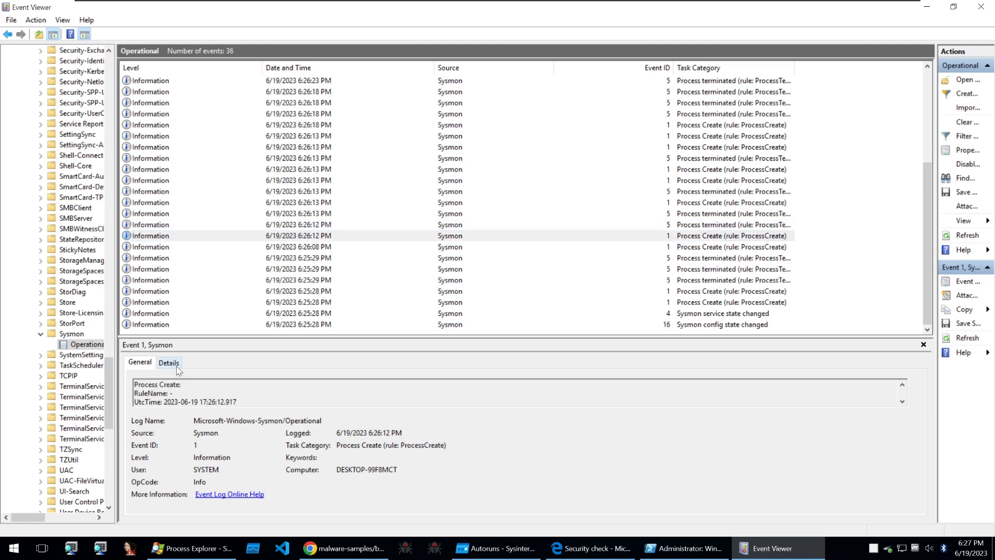
{"action": "left_click", "coordinate": [167, 363]}
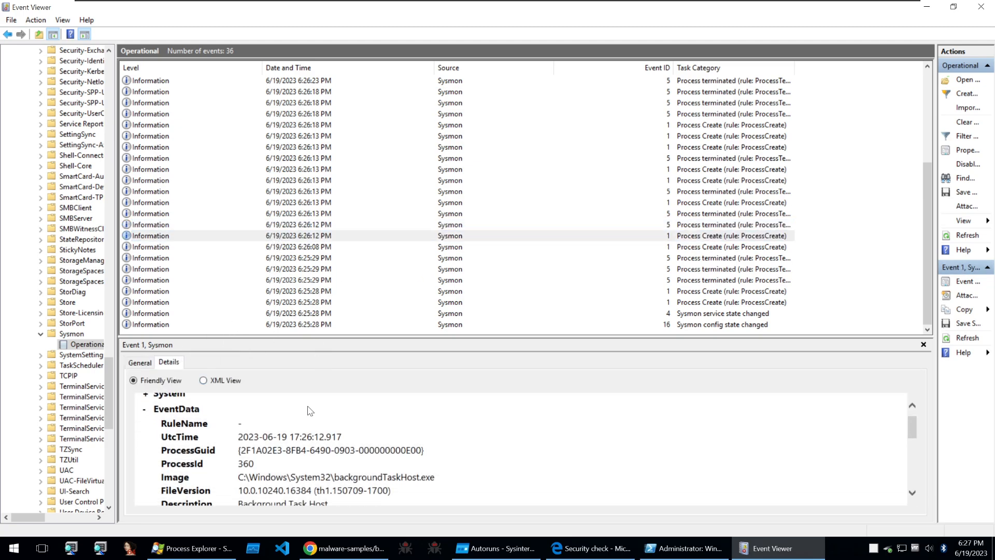
{"action": "scroll", "scroll_direction": "down", "scroll_amount": 3}
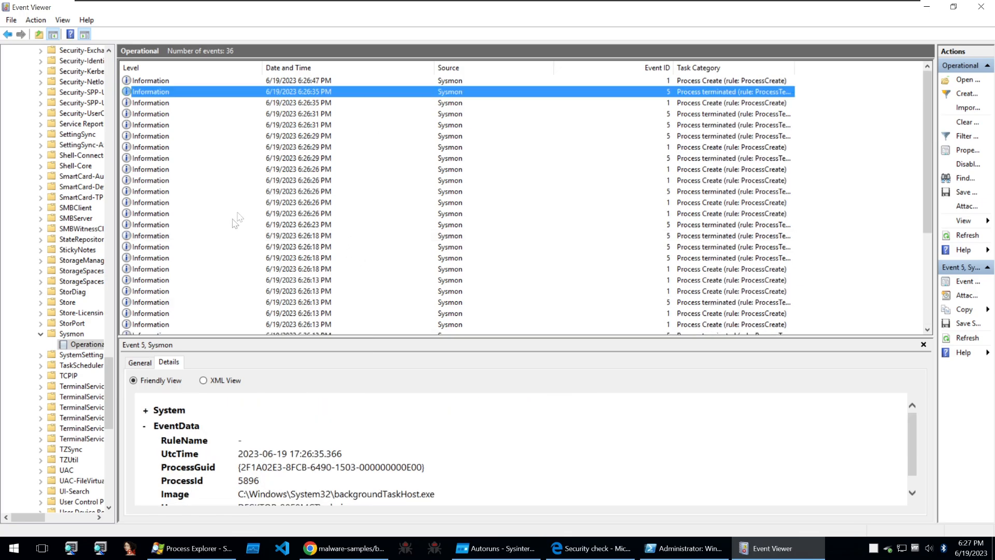
- Run sigcheck on .\notepad.exe, showing it signed by Microsoft Windows, version 10.0.10240.16384, 64-bit
{"action": "left_click", "coordinate": [683, 548]}
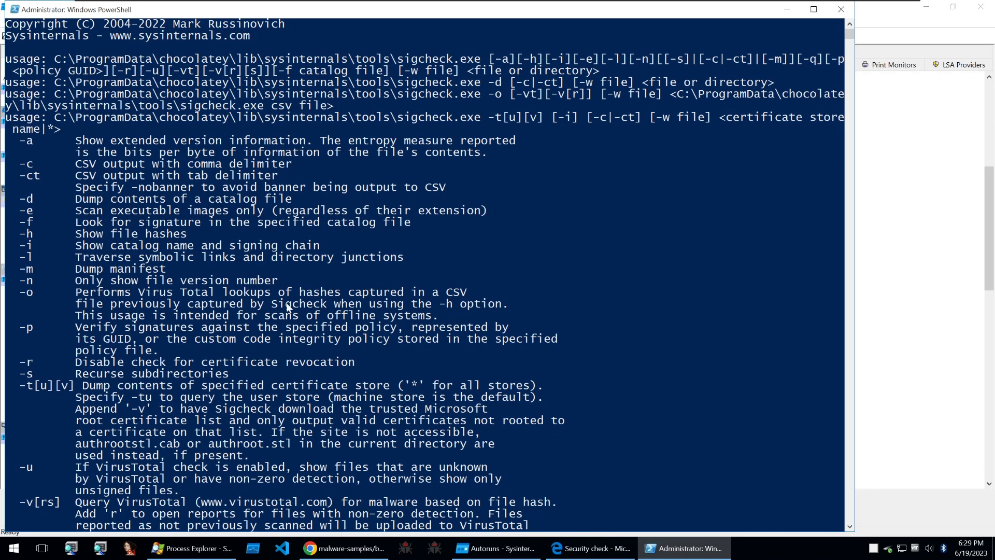
{"action": "mouse_move", "coordinate": [269, 291]}
{"action": "type", "text": "sigcheck .\\notepad.exe"}
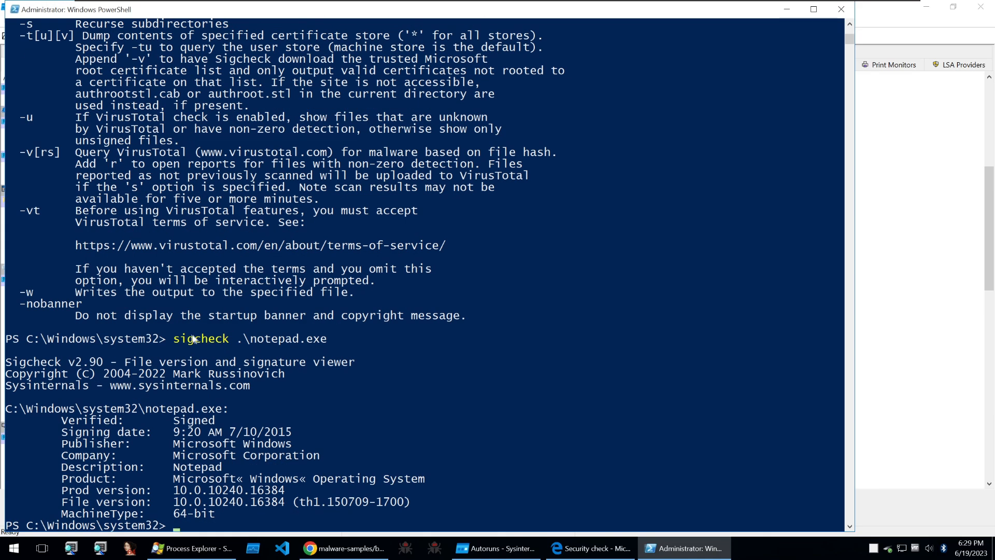
{"action": "double_click", "coordinate": [199, 338]}
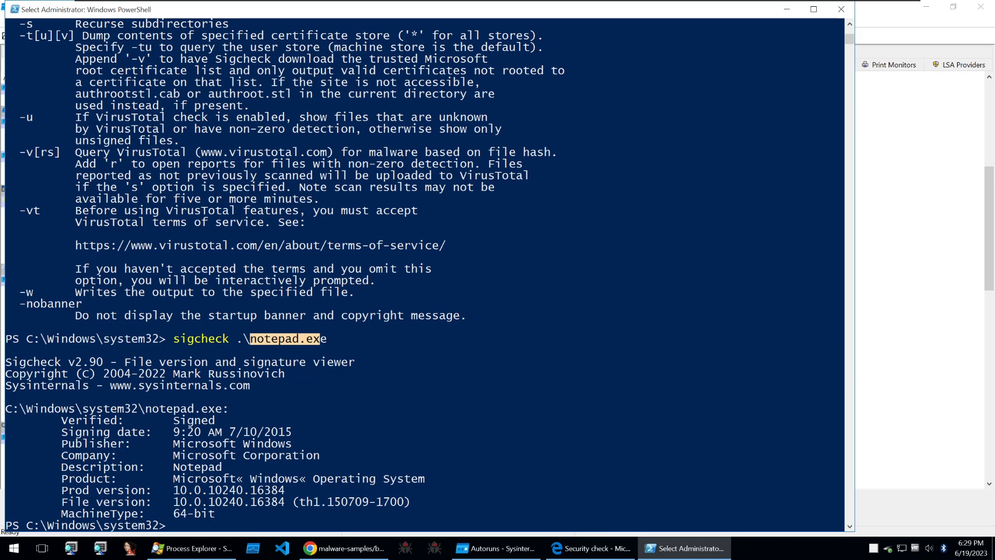
{"action": "mouse_move", "coordinate": [881, 246]}
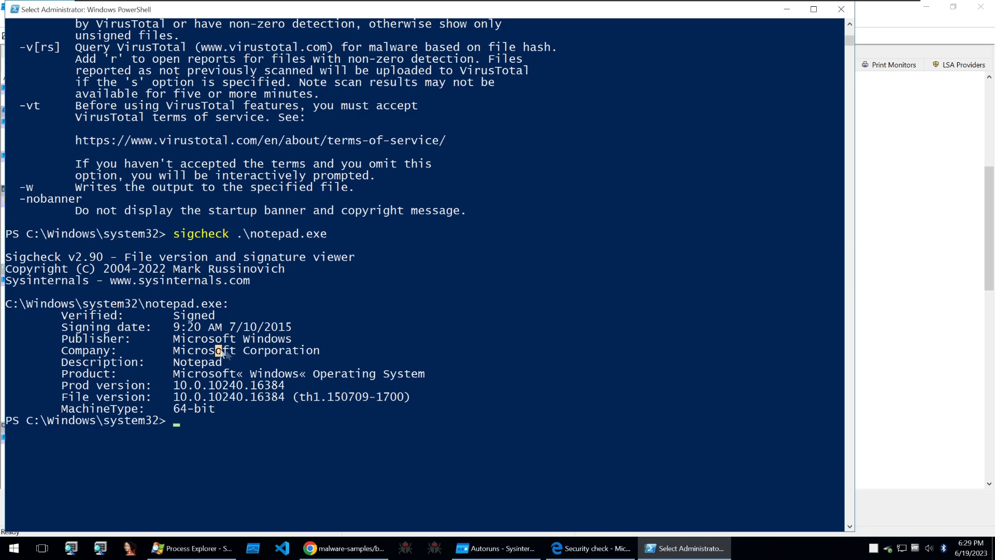
{"action": "double_click", "coordinate": [226, 350]}
{"action": "type", "text": "sigcheck.exe"}
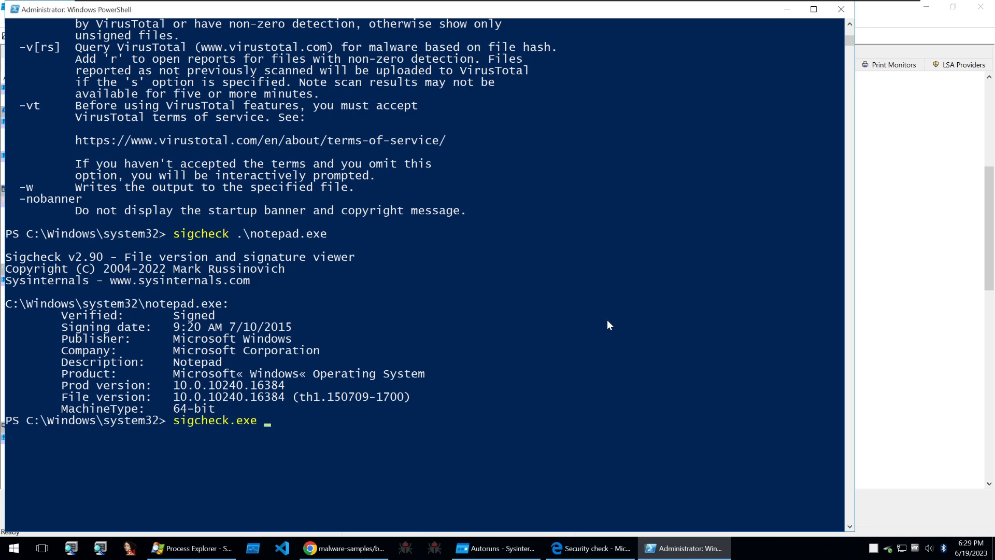
- Rerun sigcheck with -vt -vr on notepad.exe, getting 1/74 detections and a VirusTotal report link
{"action": "type", "text": "-vt -vr"}
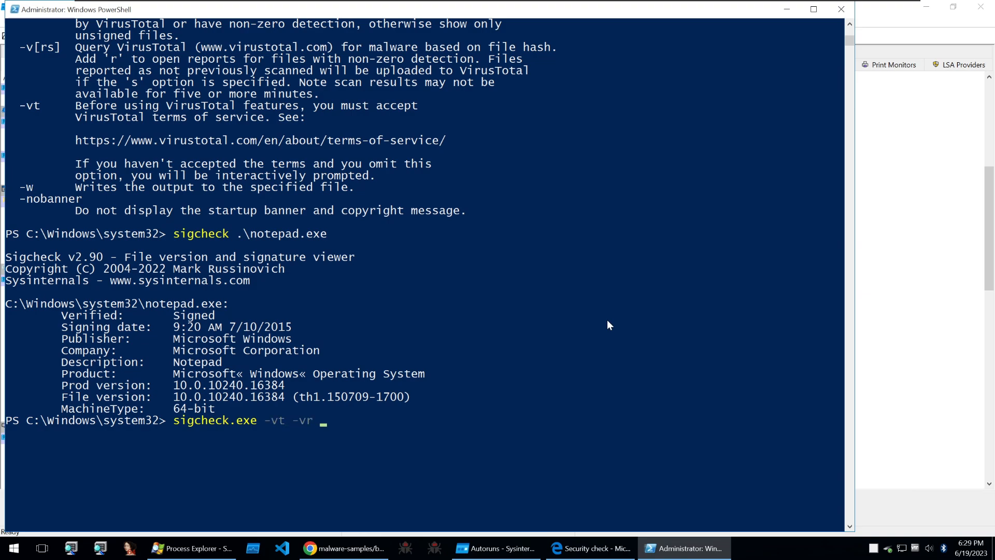
{"action": "type", "text": ".\\normaliz.dl"}
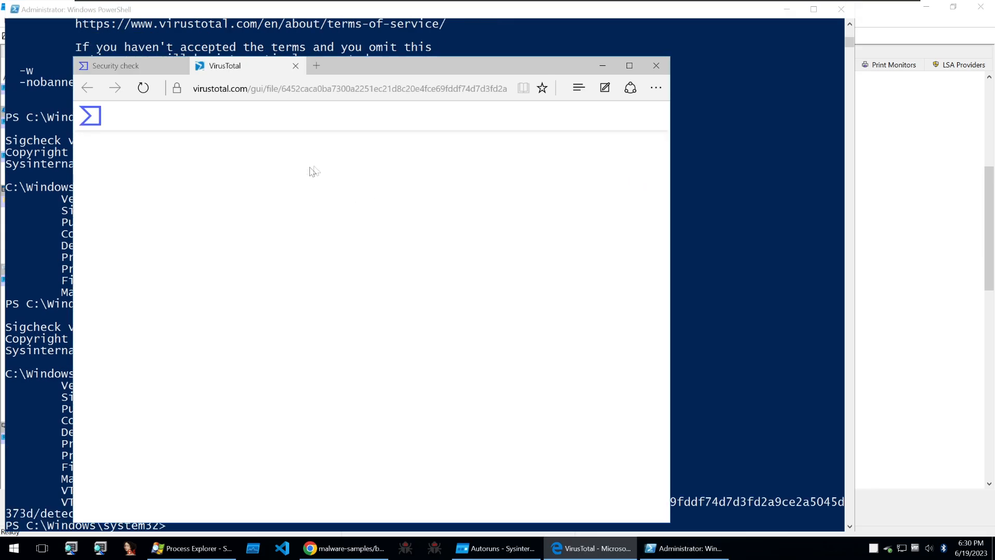
{"action": "left_click", "coordinate": [683, 548]}
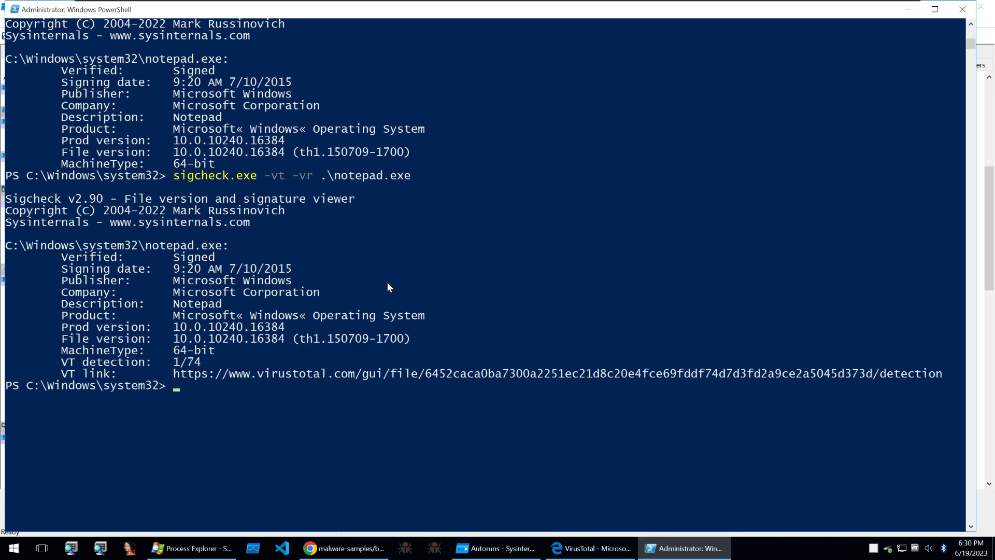
{"action": "mouse_move", "coordinate": [383, 285]}
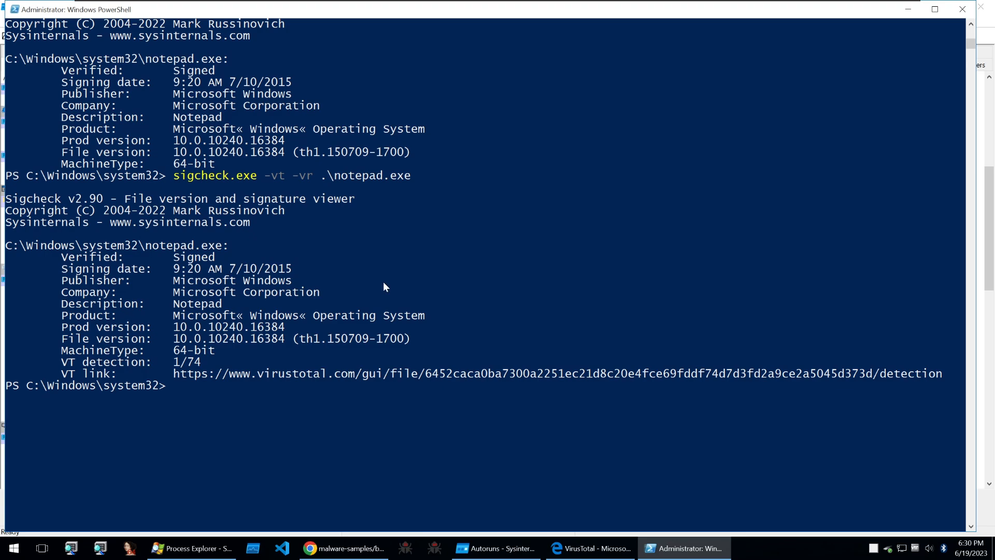
{"action": "mouse_move", "coordinate": [381, 290]}
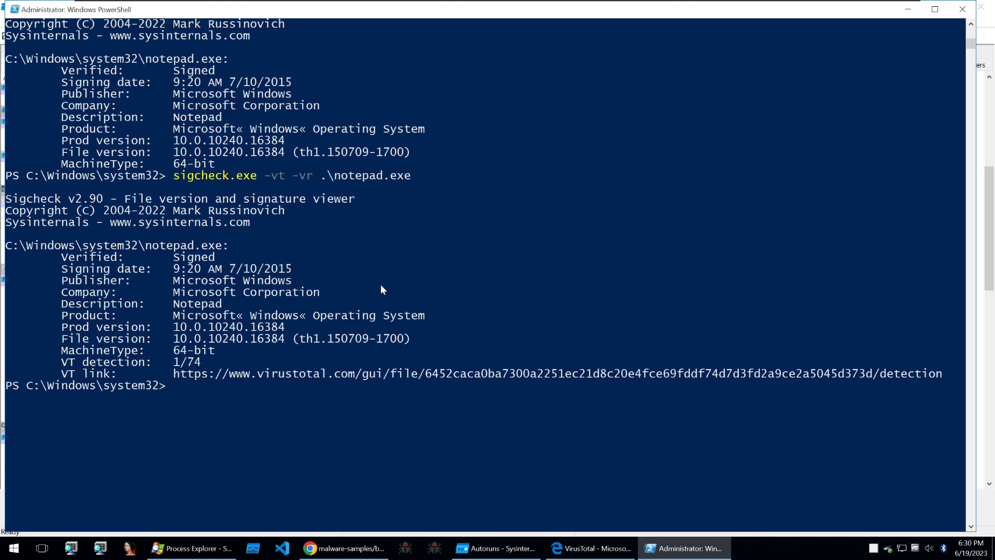
{"action": "mouse_move", "coordinate": [362, 289]}
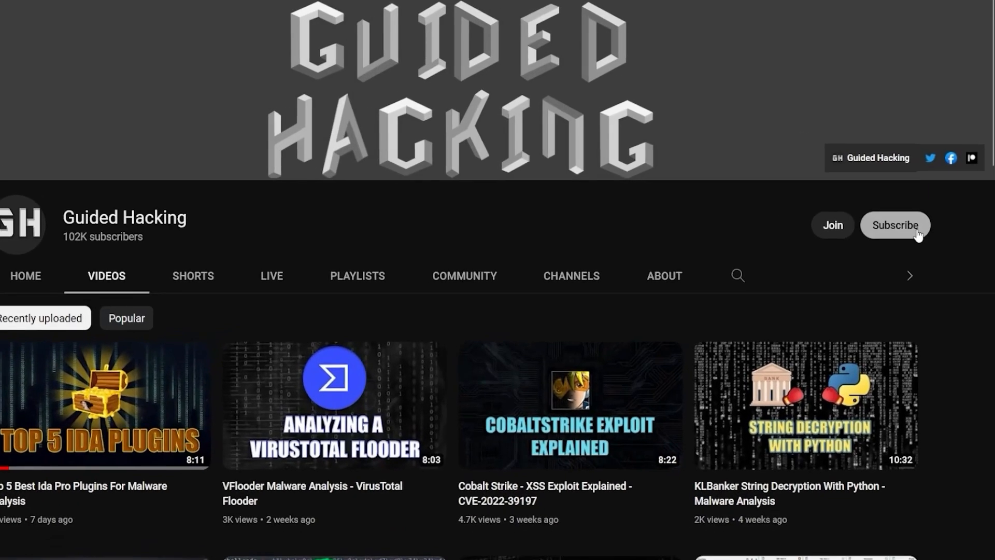
- Show the Guided Hacking YouTube channel and scroll the forum's sticky Game Hacking Bible threads
{"action": "left_click", "coordinate": [895, 225]}
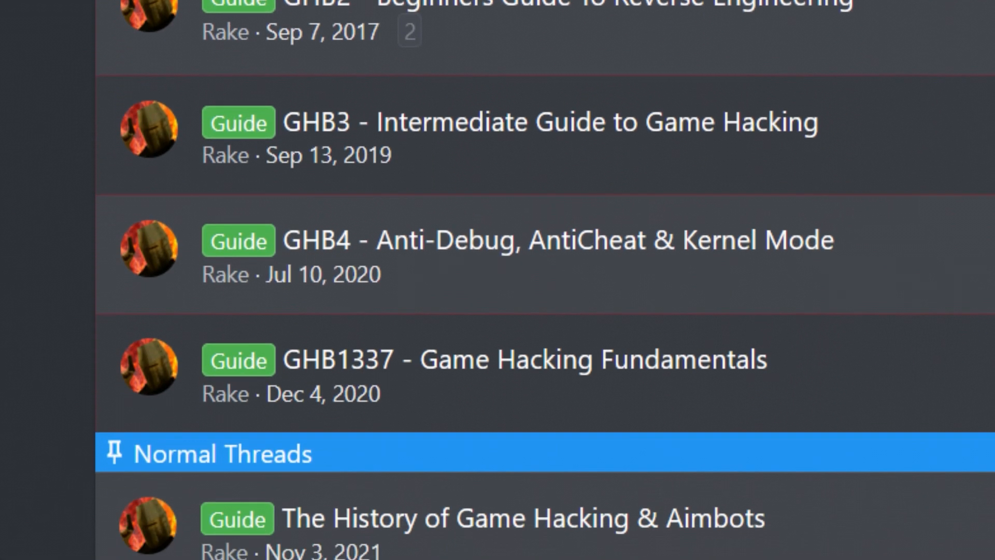
{"action": "scroll", "scroll_direction": "up", "scroll_amount": 3}
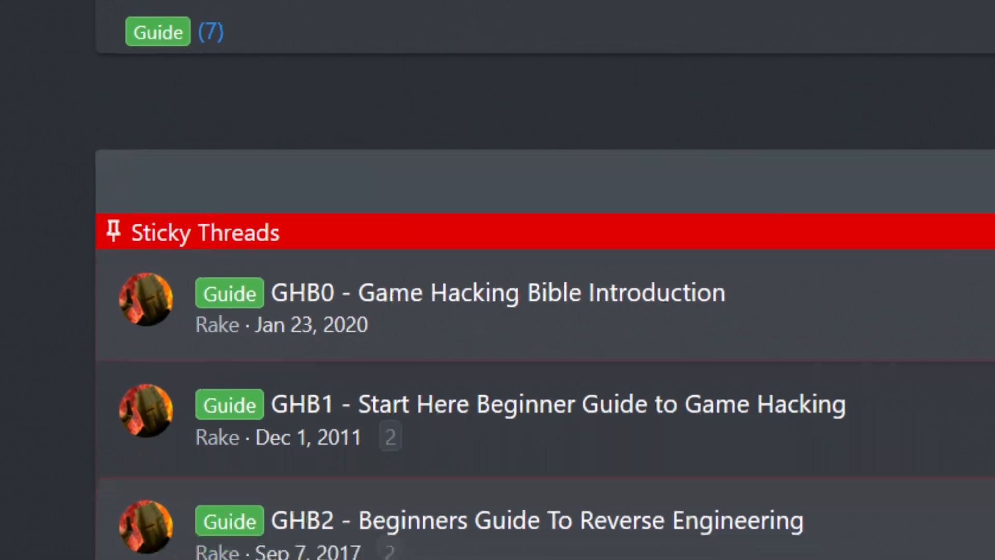